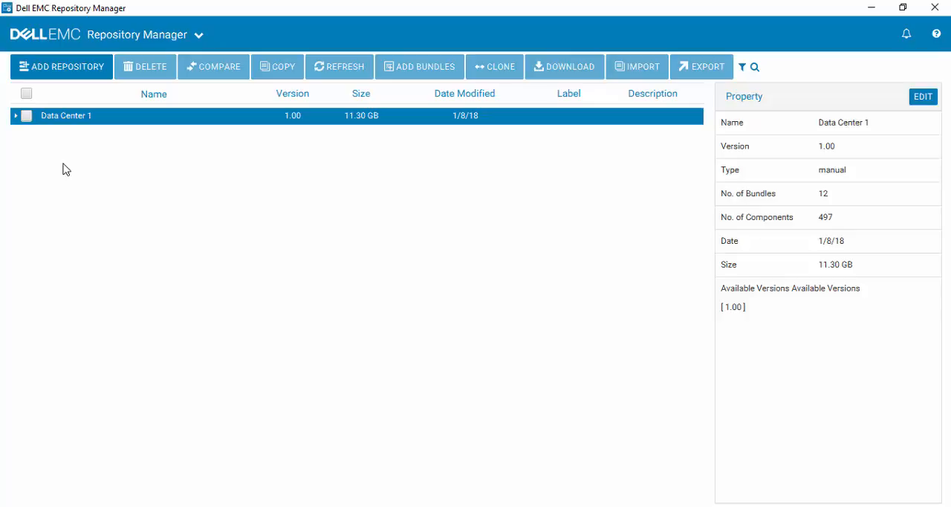
mouse_move(64, 156)
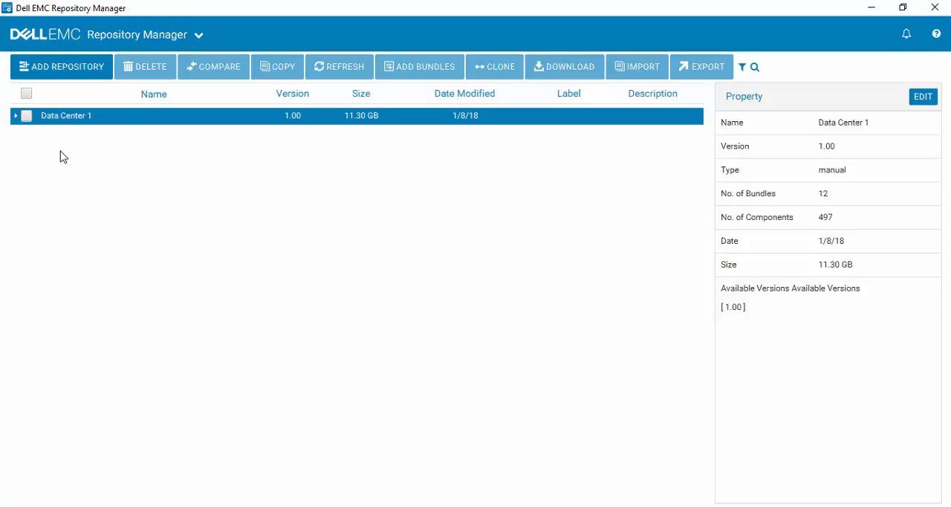
mouse_move(62, 66)
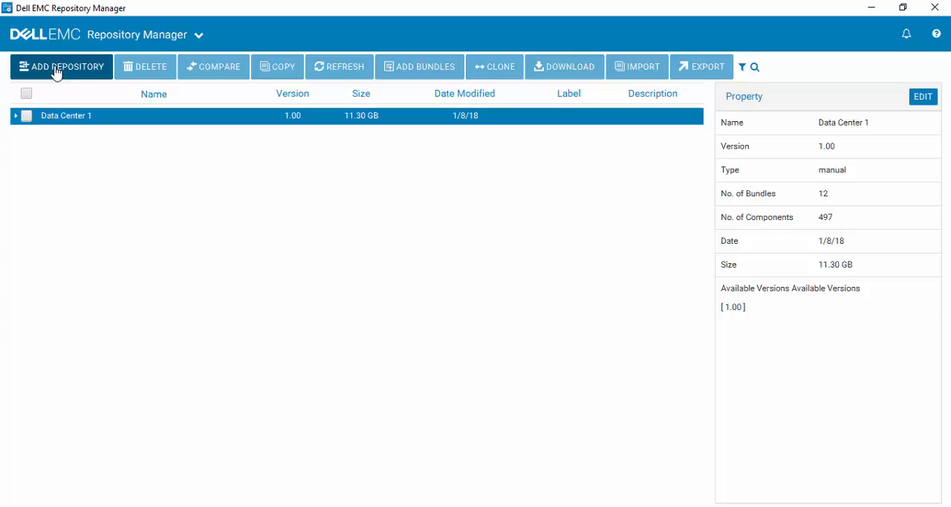
- Start a new repository named 'Data Center 2', keeping the Enterprise Server Catalog-17.12.01 base catalog
click(61, 66)
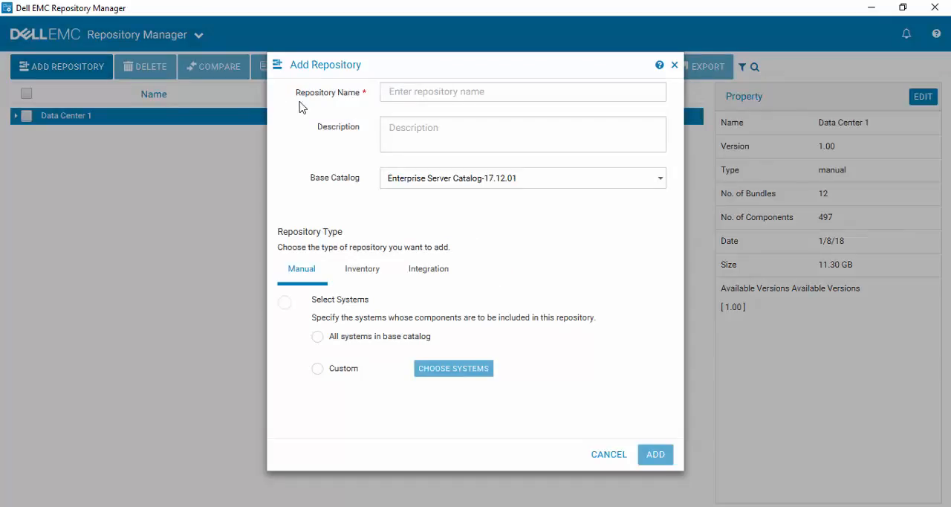
click(522, 91)
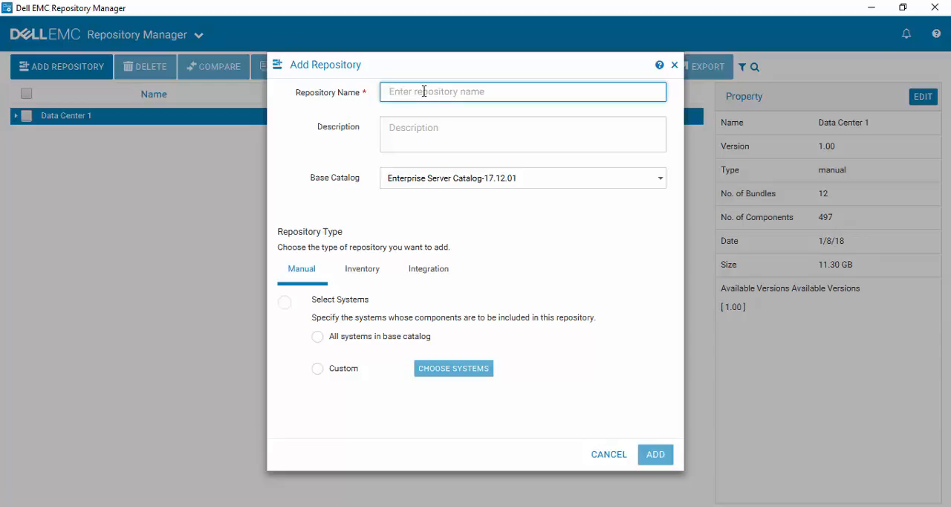
text(D)
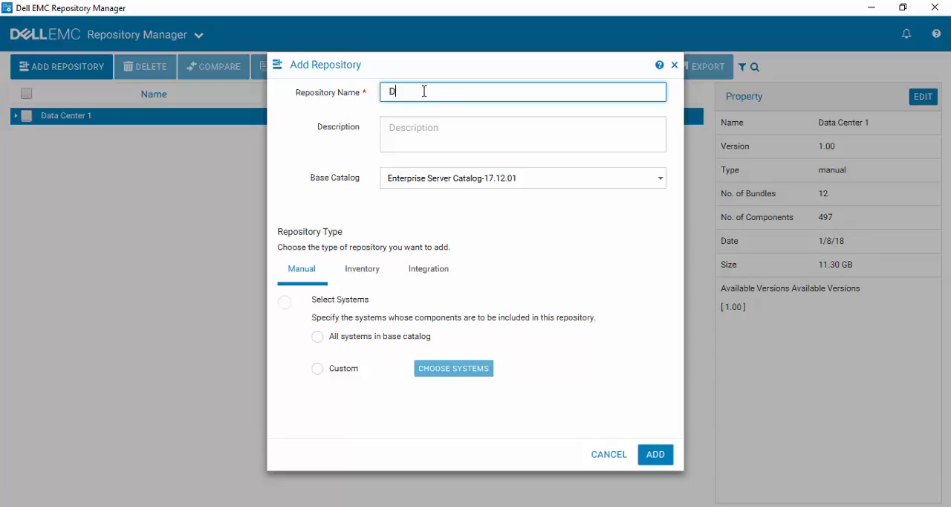
text(ata Center 2)
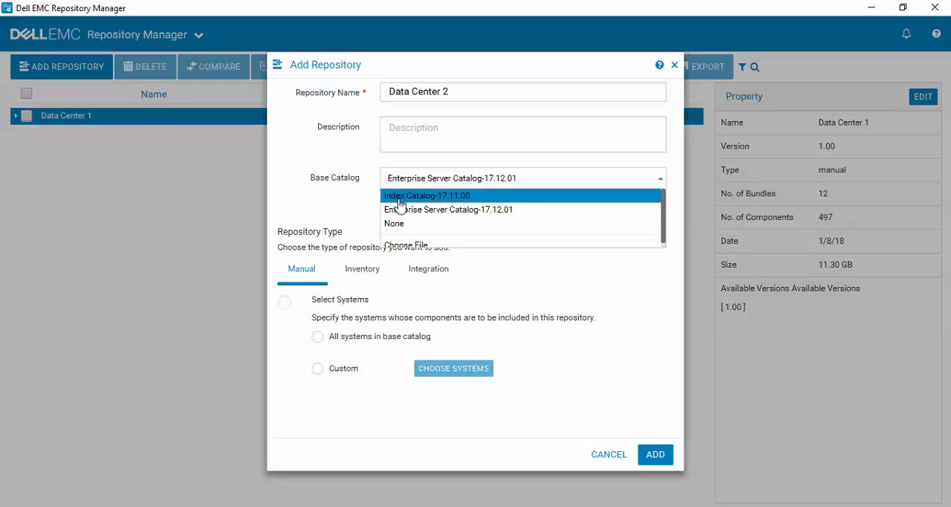
mouse_move(405, 224)
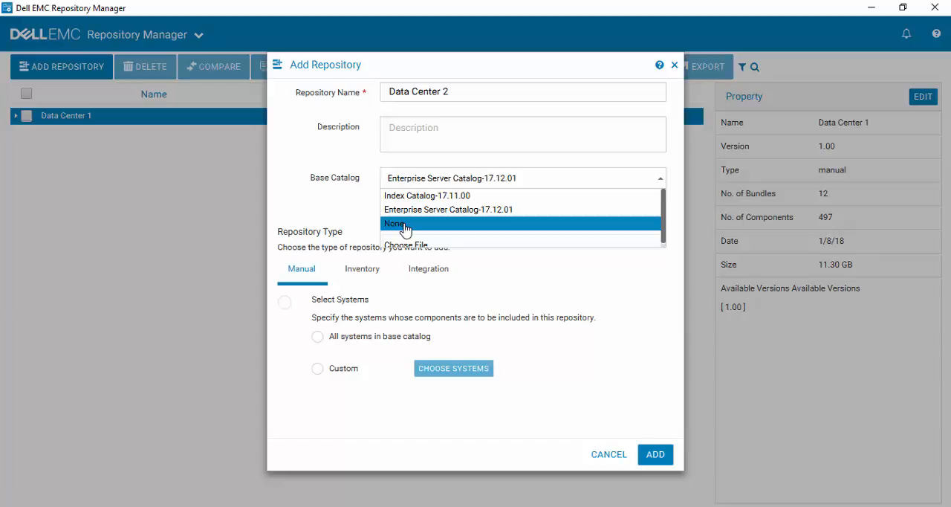
mouse_move(343, 204)
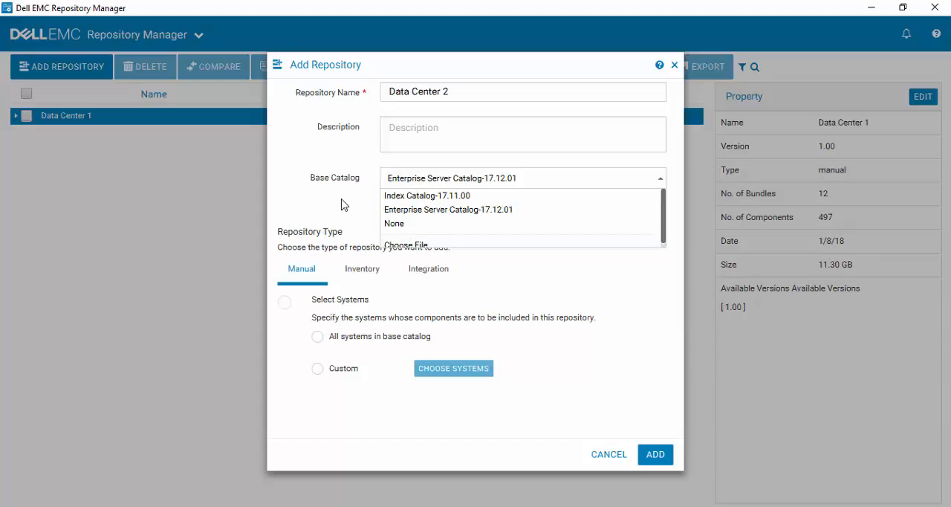
click(449, 209)
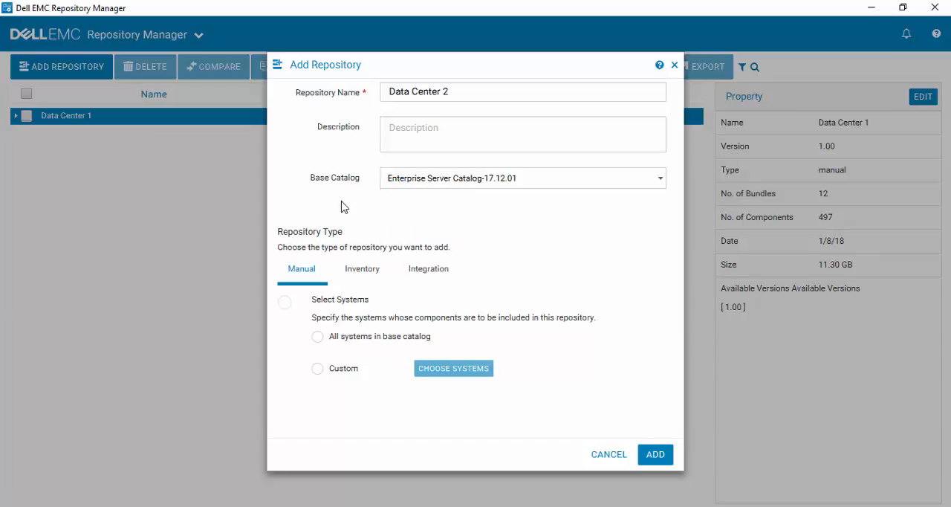
mouse_move(300, 259)
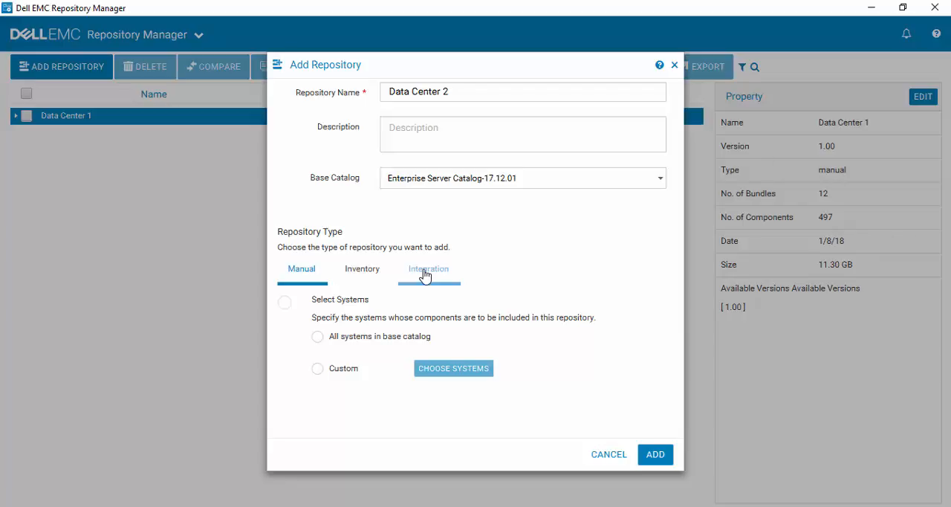
mouse_move(531, 295)
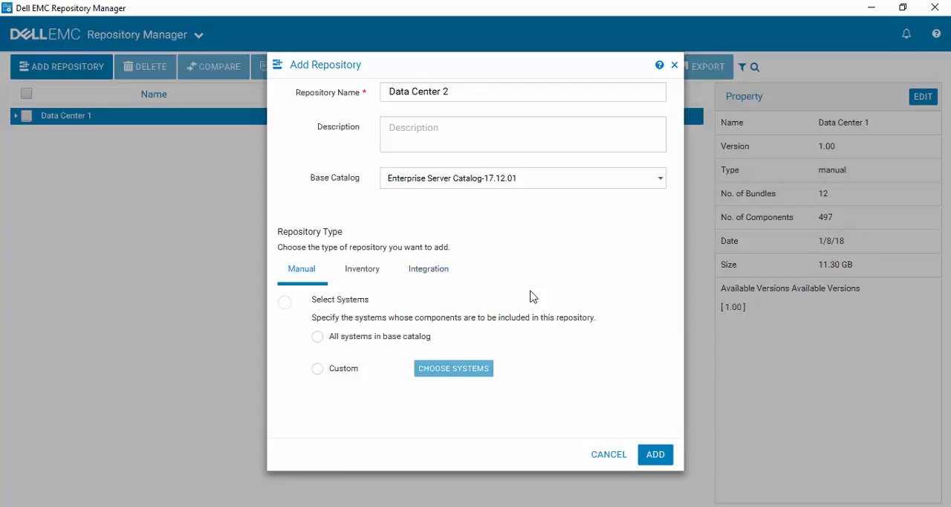
mouse_move(519, 303)
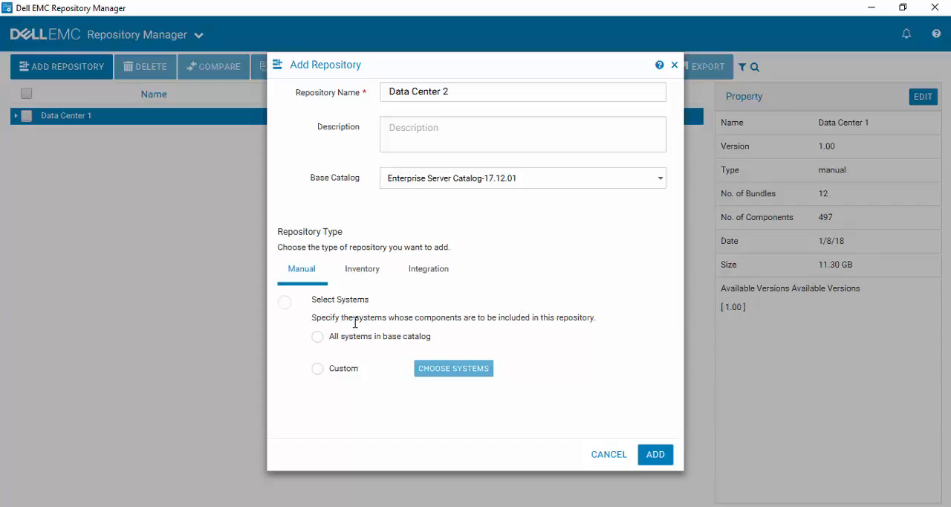
mouse_move(291, 347)
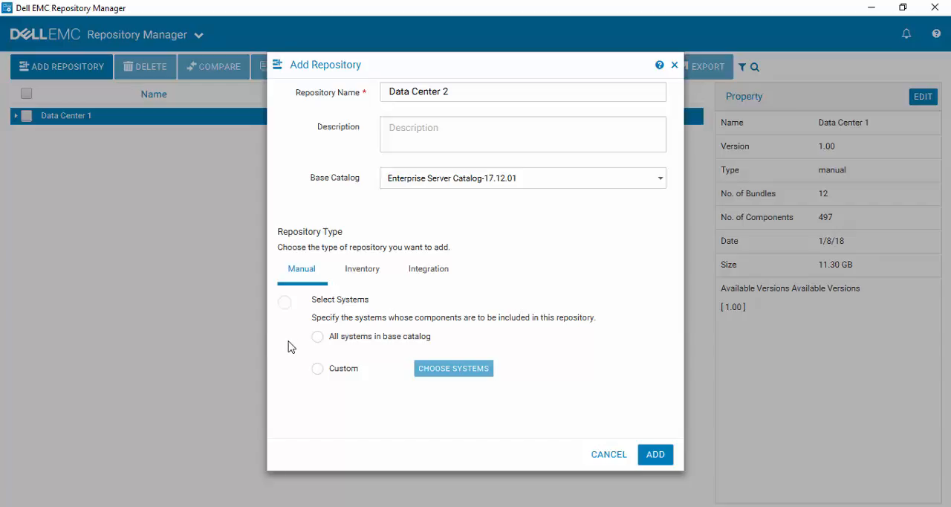
mouse_move(295, 349)
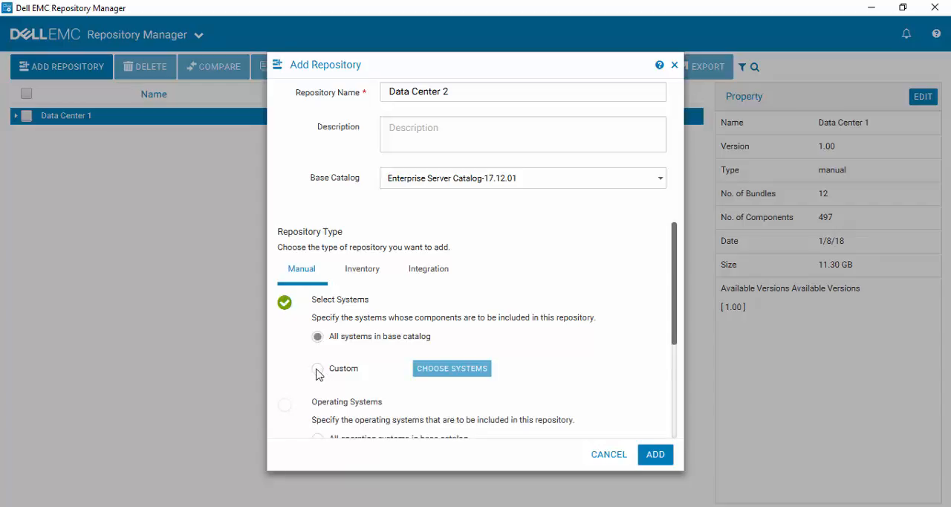
- Set Data Center 2 to use Custom systems and bring up the Select Systems picker
click(317, 369)
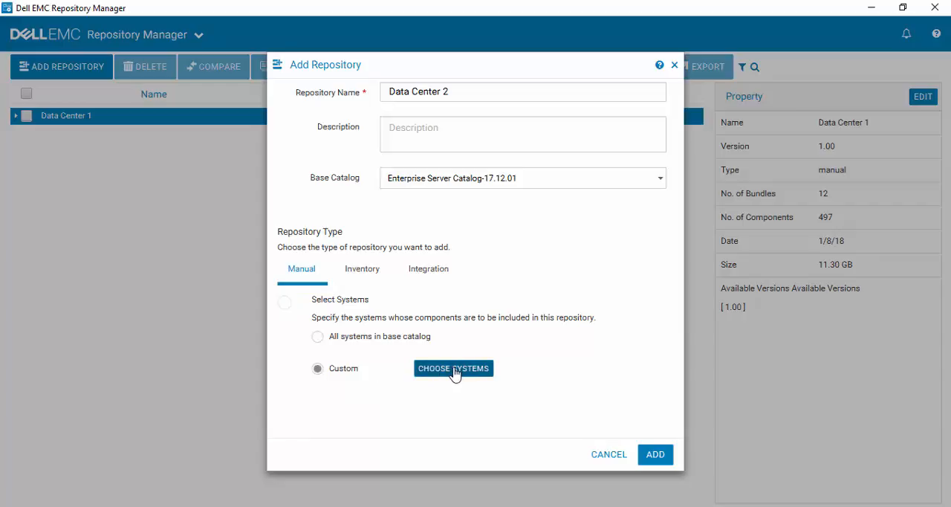
click(454, 367)
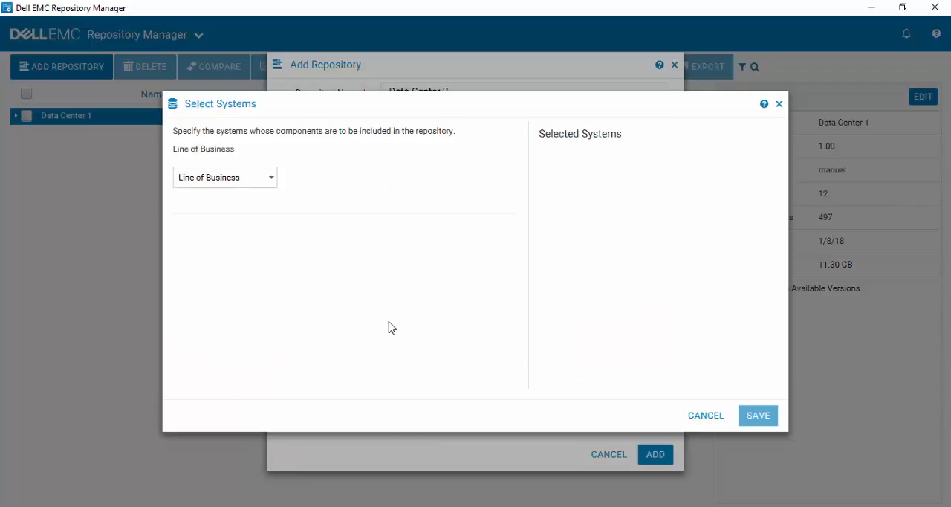
- Filter to PowerEdge and select R620, R630, R640 and R740xd, dropping R330
click(224, 177)
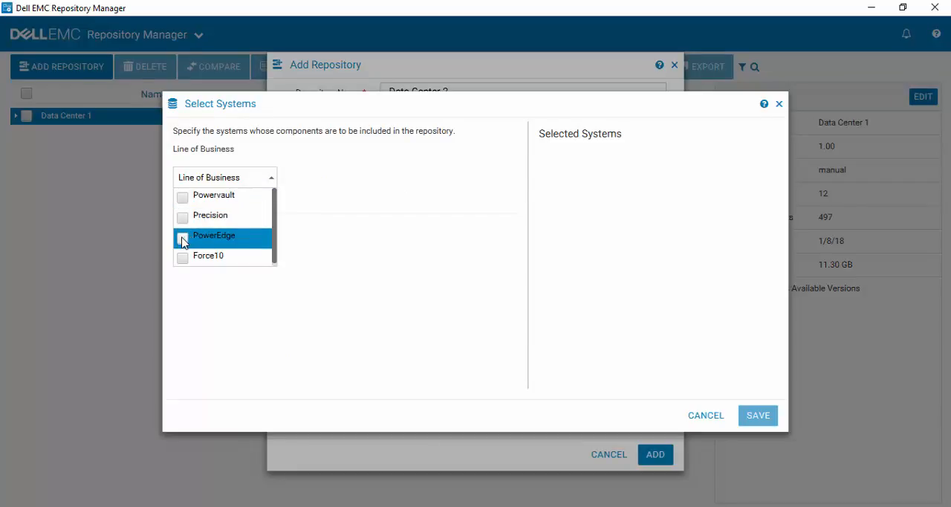
click(182, 236)
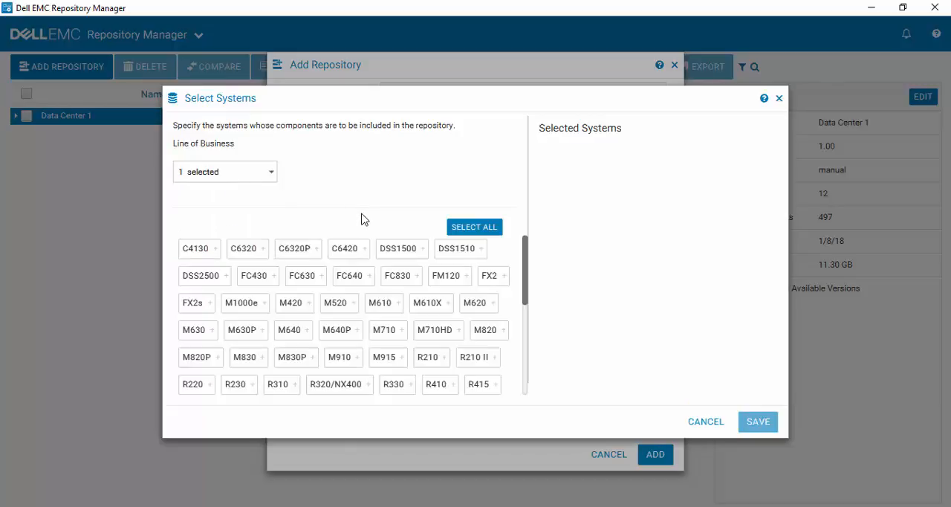
mouse_move(393, 265)
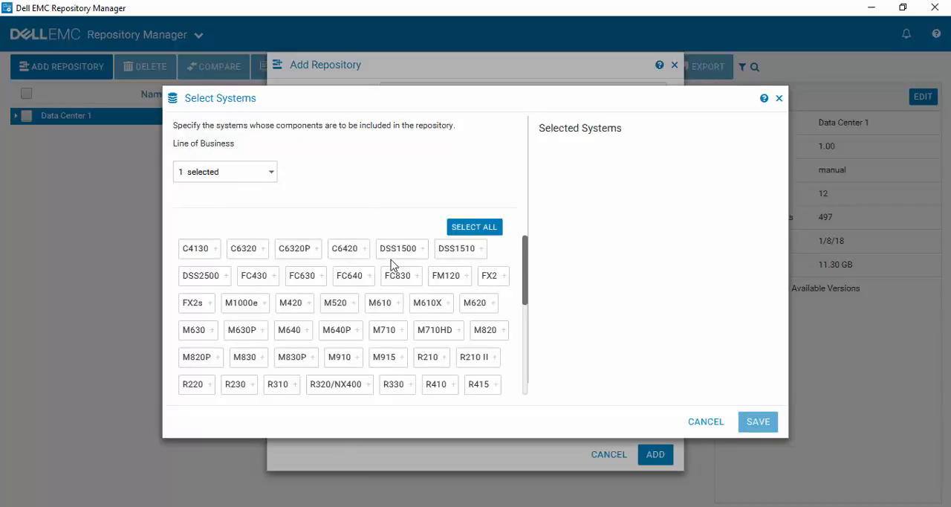
scroll(down, 3)
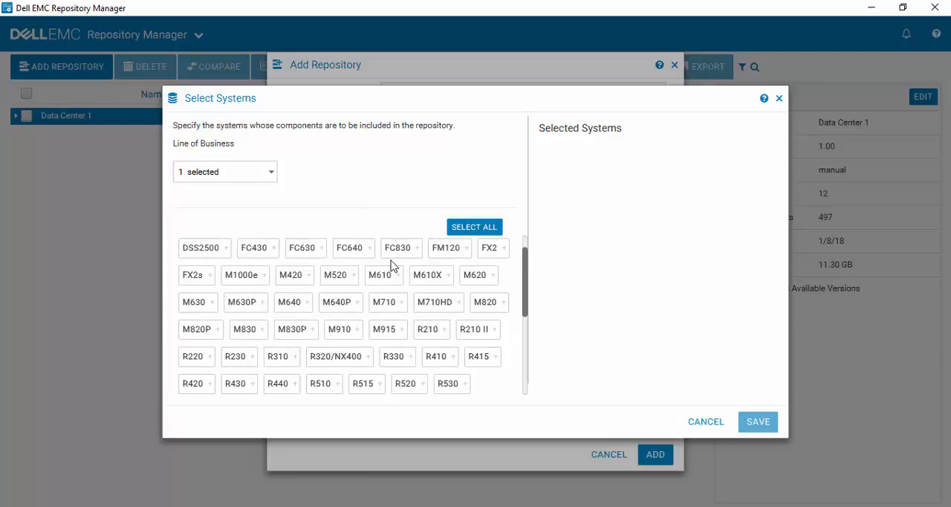
mouse_move(394, 356)
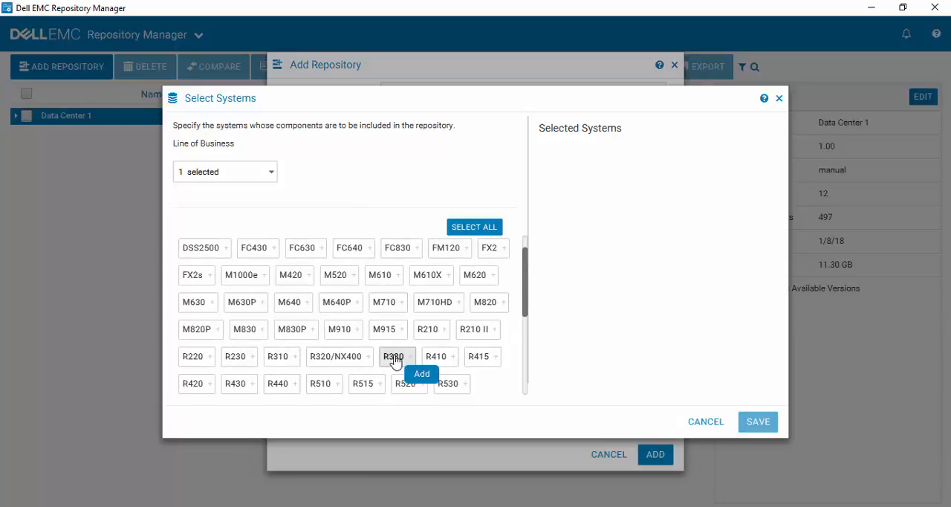
click(422, 373)
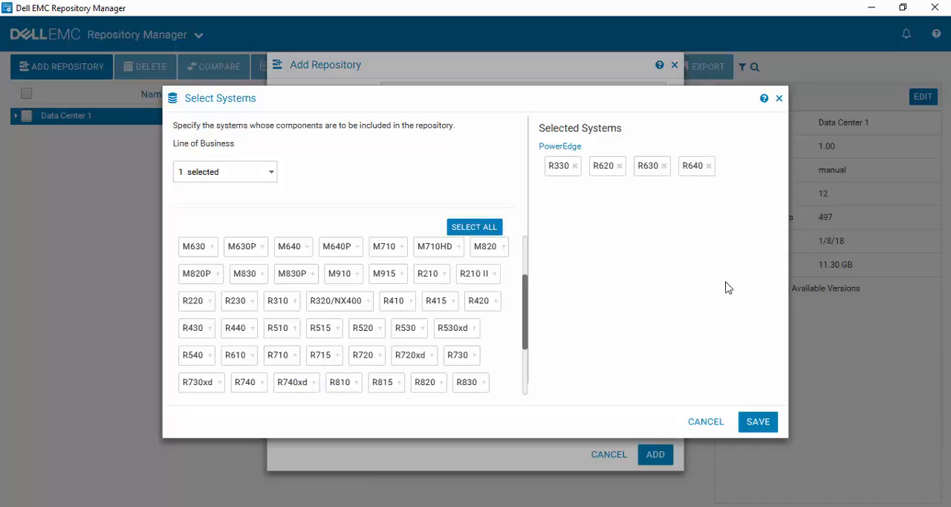
mouse_move(711, 277)
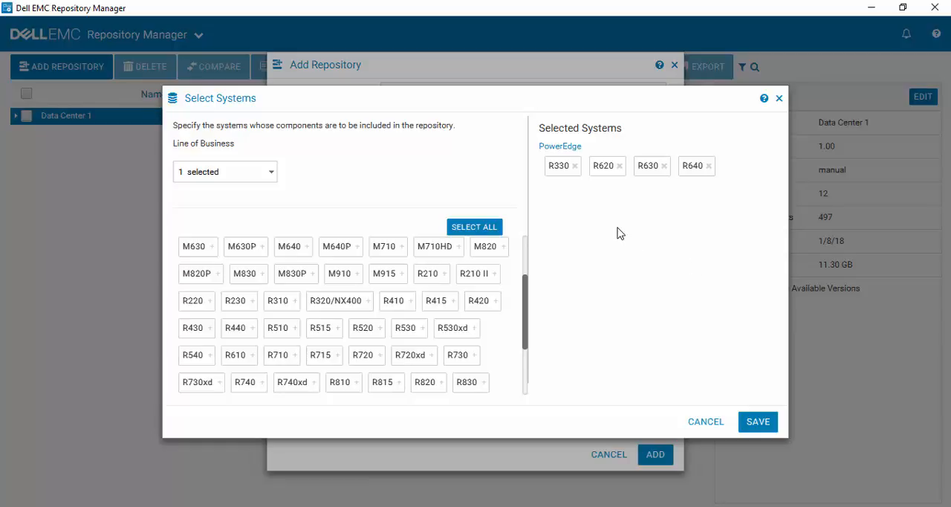
mouse_move(618, 233)
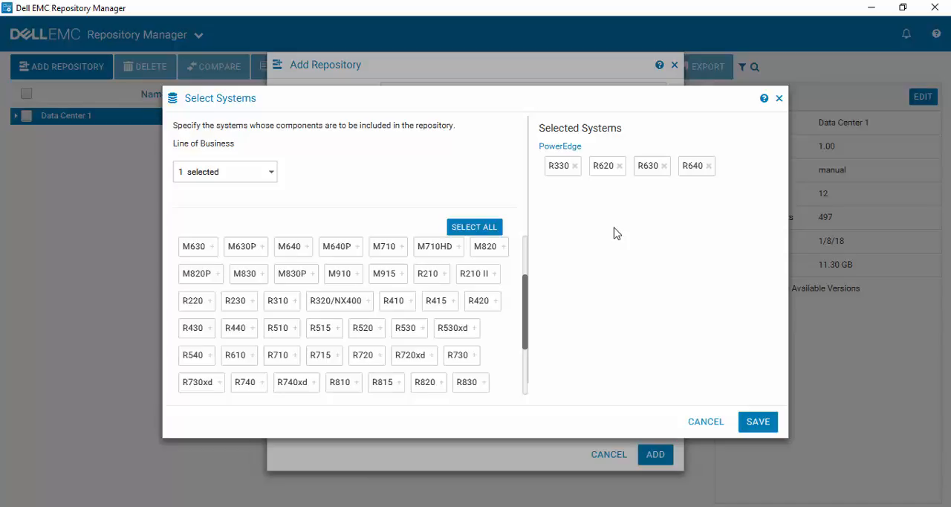
mouse_move(621, 231)
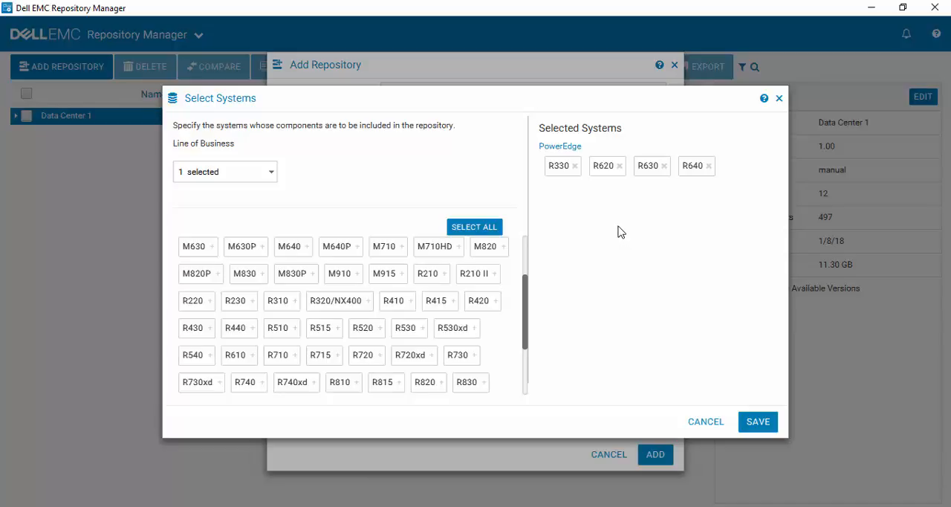
mouse_move(576, 169)
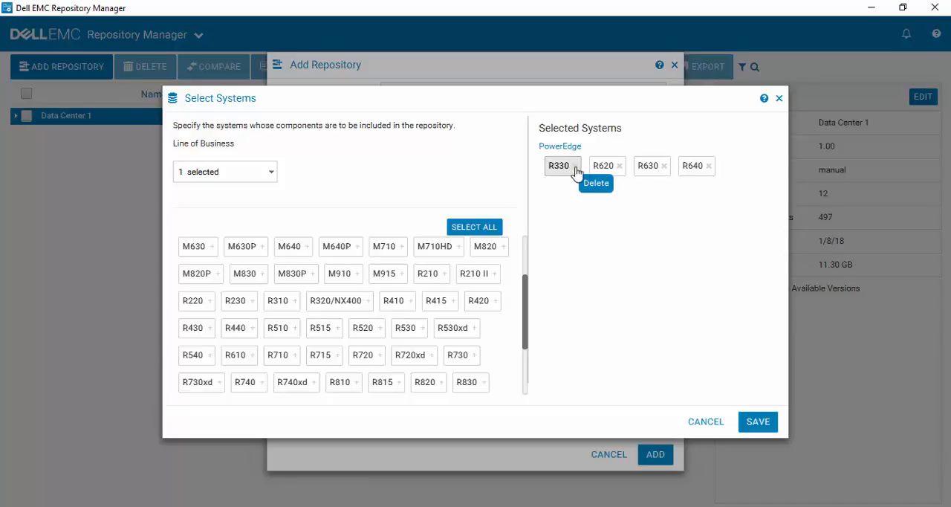
click(573, 166)
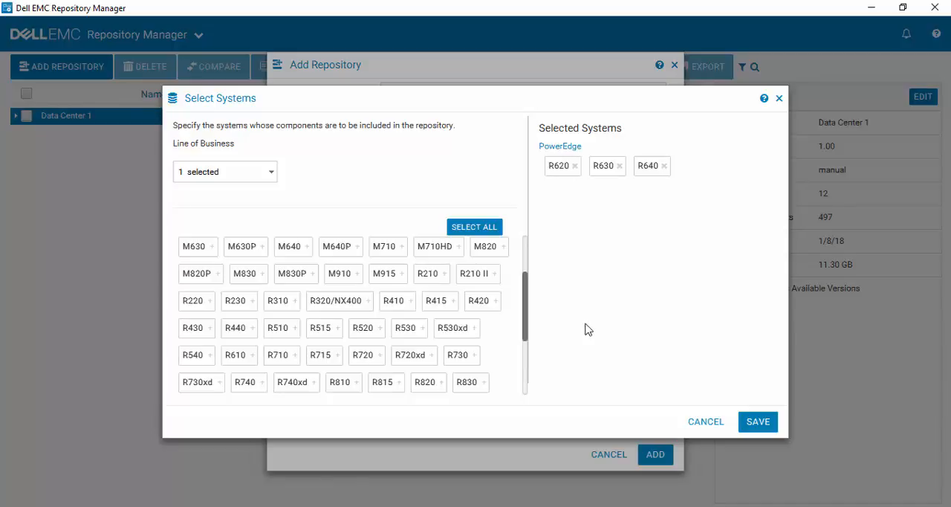
mouse_move(320, 327)
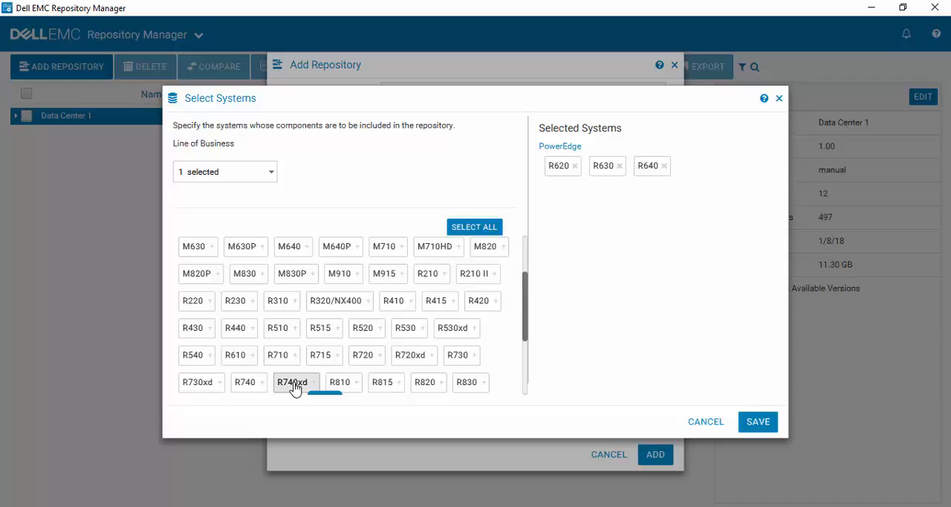
click(295, 382)
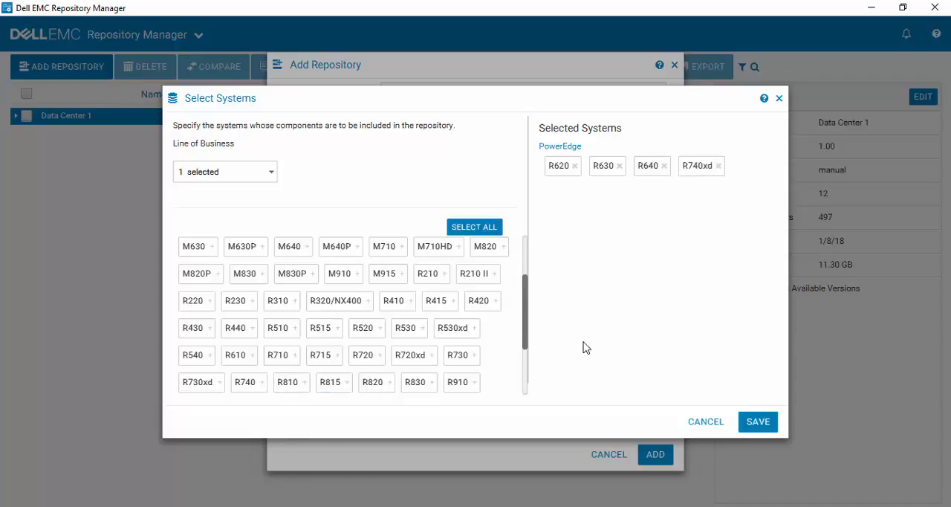
mouse_move(649, 349)
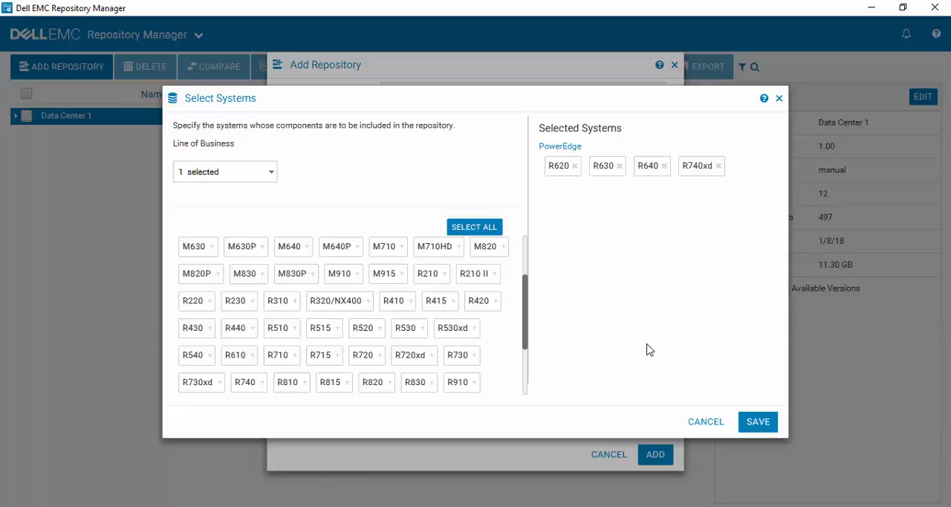
mouse_move(682, 349)
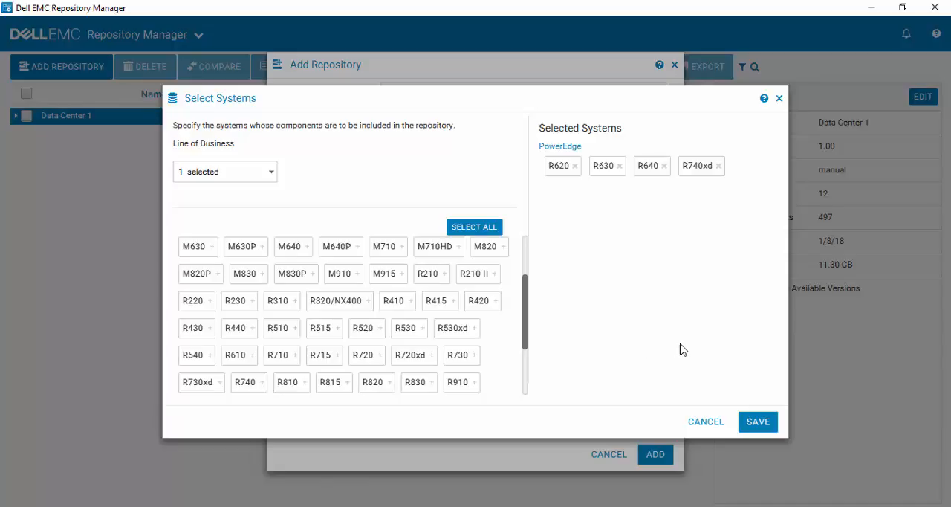
mouse_move(731, 367)
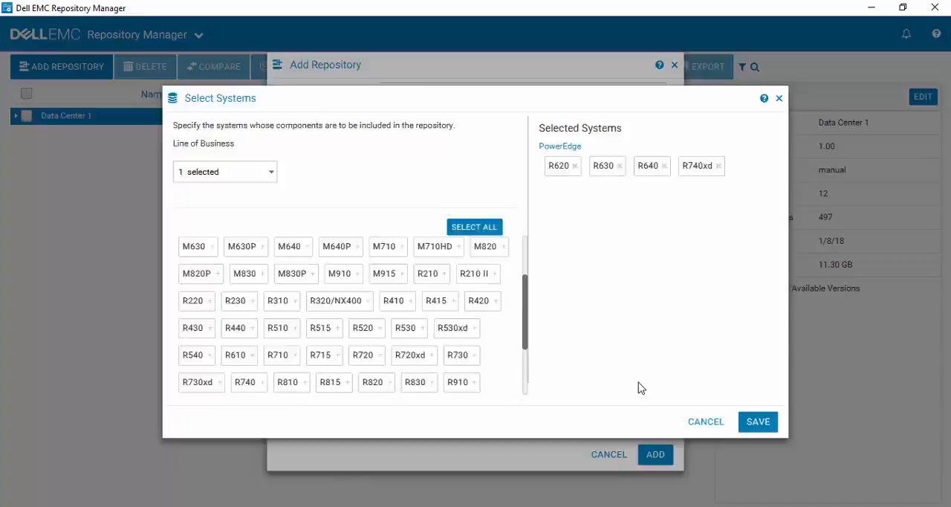
- Save the four chosen systems and switch operating systems to a custom selection
click(757, 421)
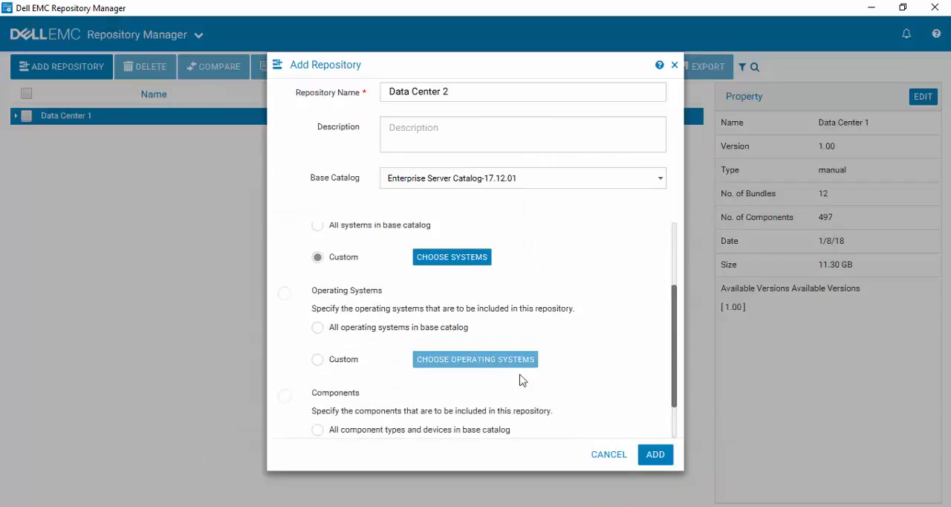
mouse_move(311, 372)
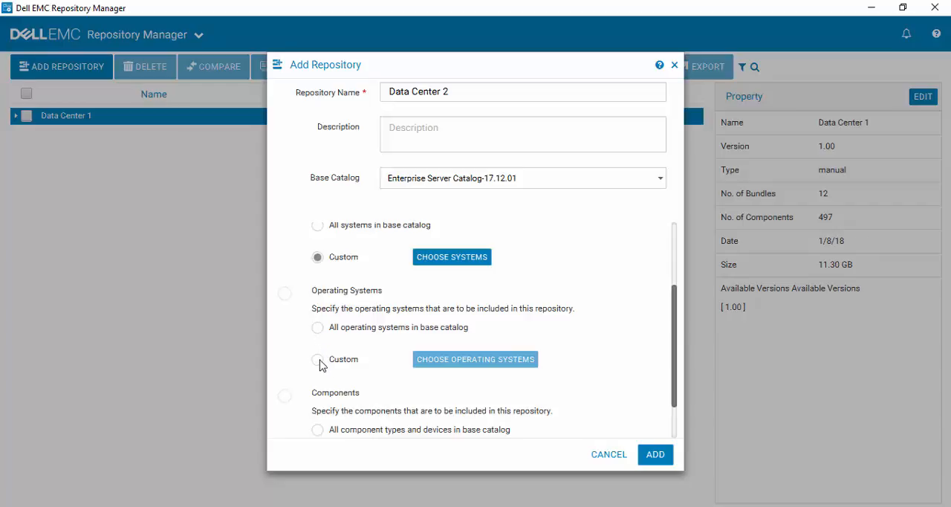
click(318, 359)
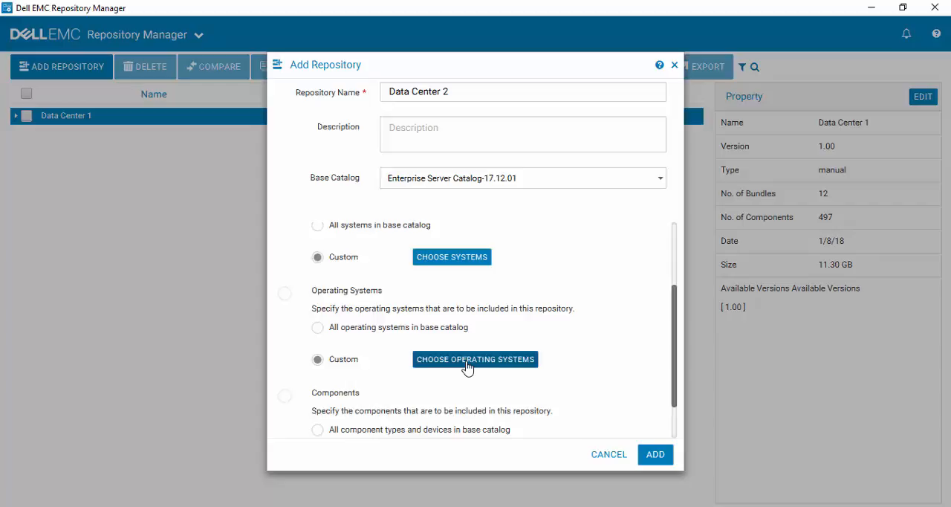
click(474, 358)
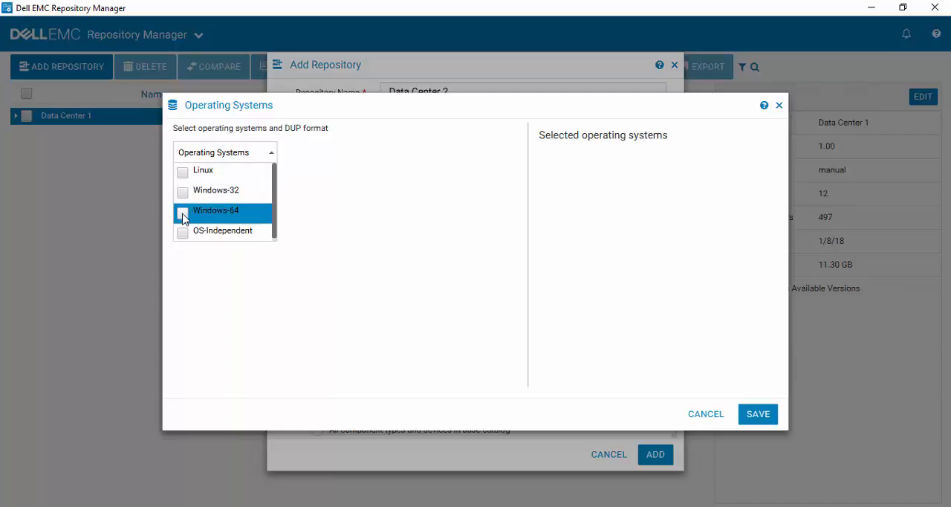
- Filter to Windows-64, keep only Windows Server 2012 R2 after removing Server 2016, and save
click(183, 210)
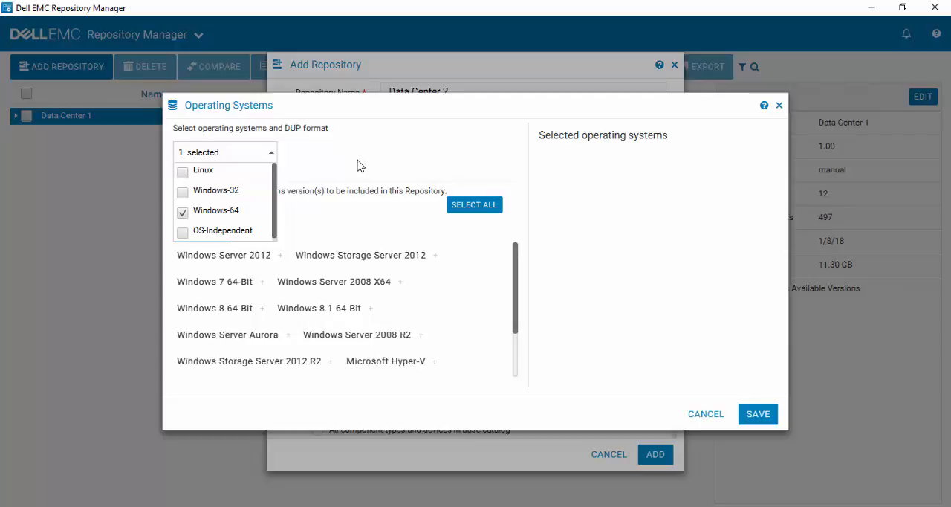
click(225, 151)
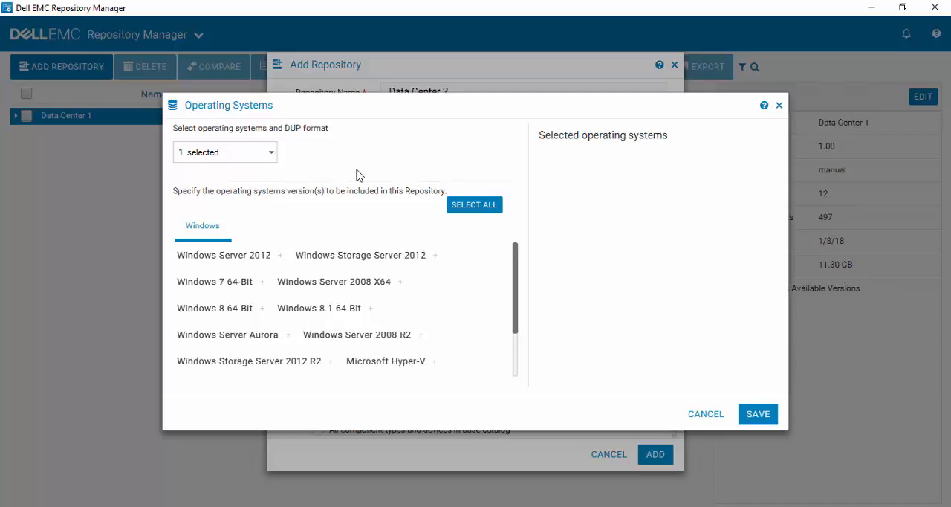
mouse_move(470, 260)
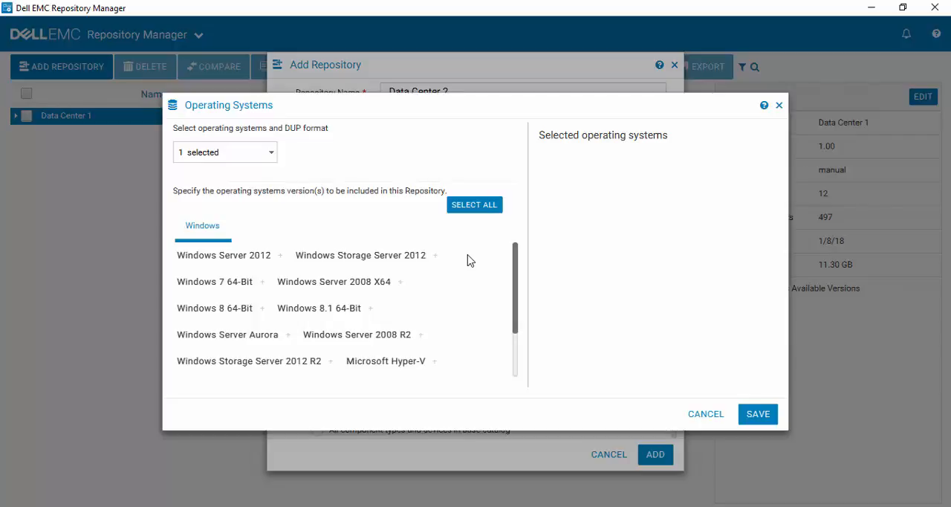
scroll(down, 3)
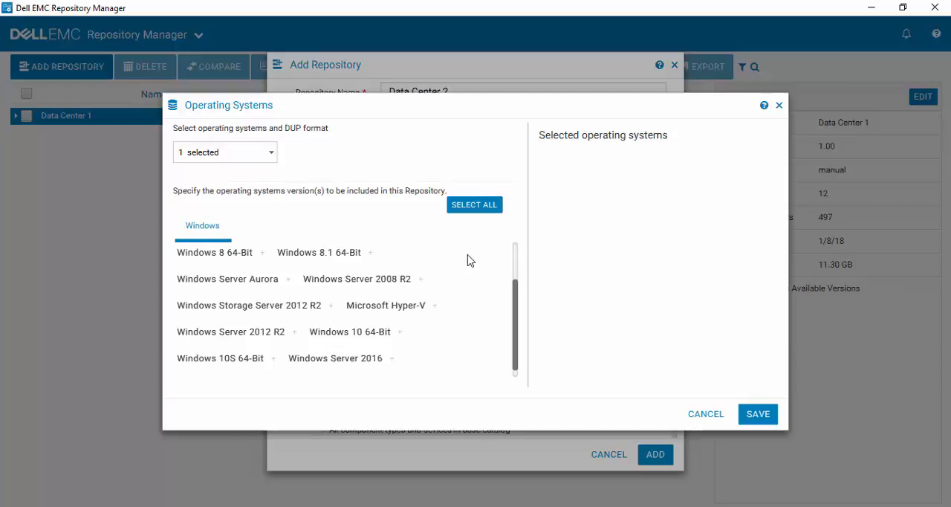
mouse_move(230, 331)
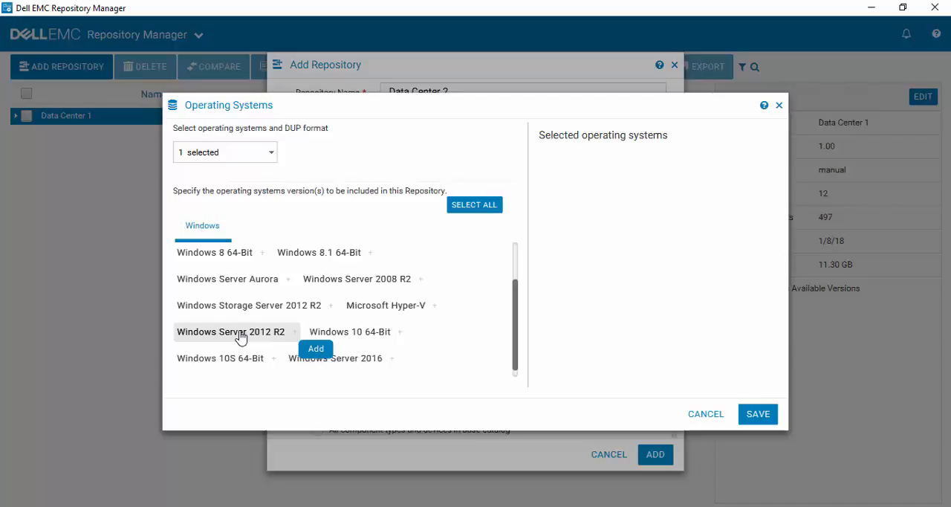
click(315, 347)
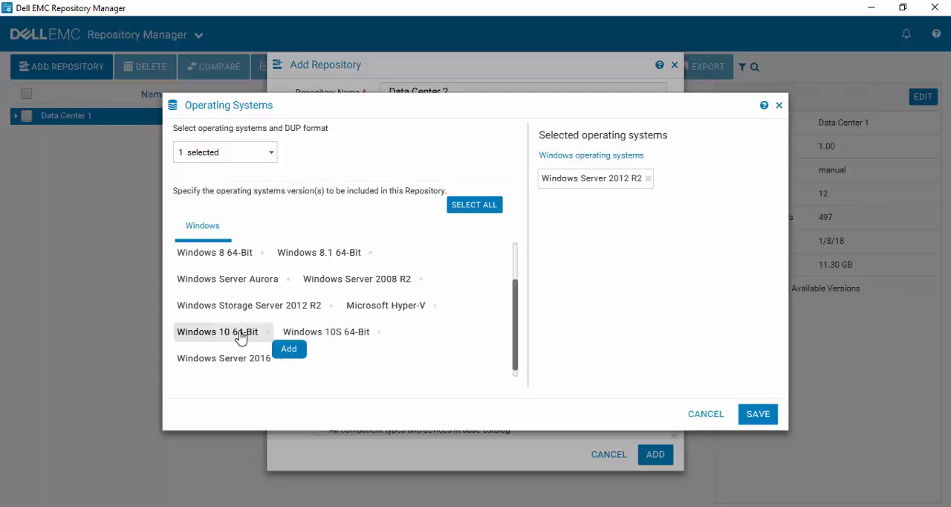
mouse_move(229, 362)
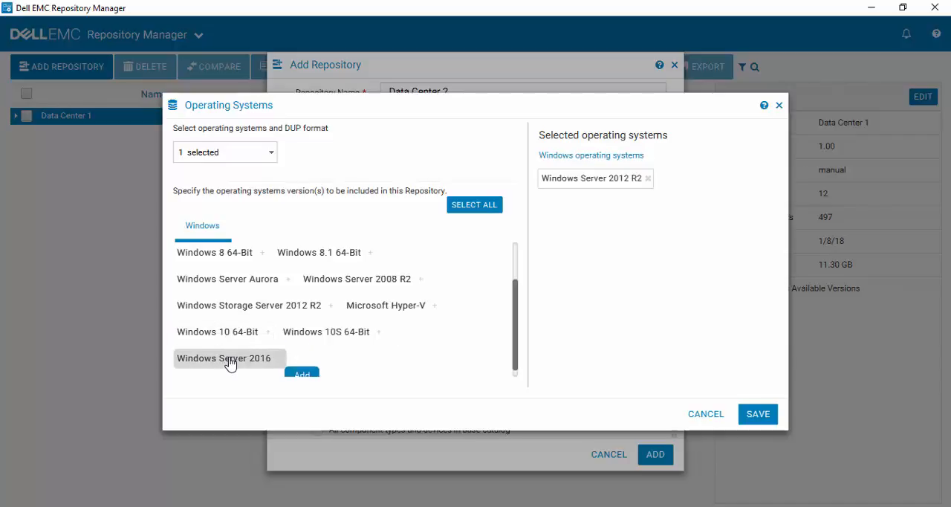
click(301, 373)
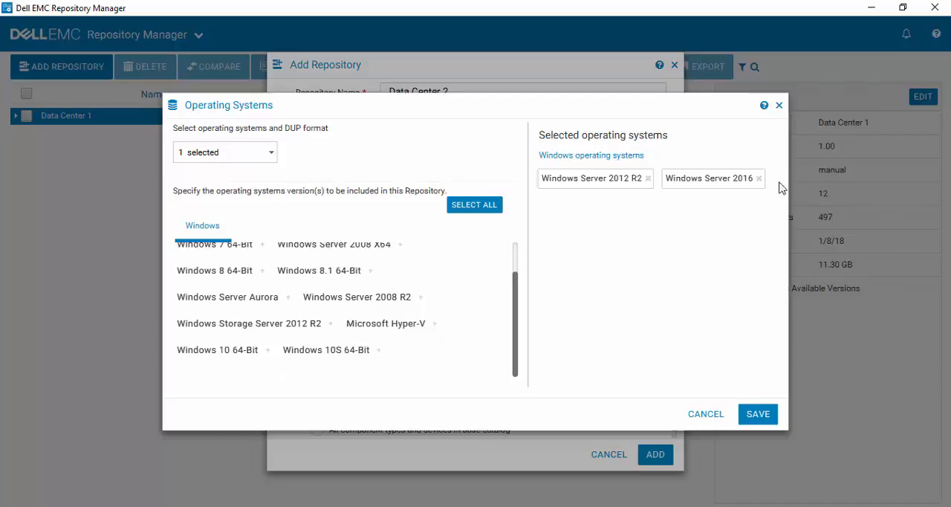
mouse_move(765, 185)
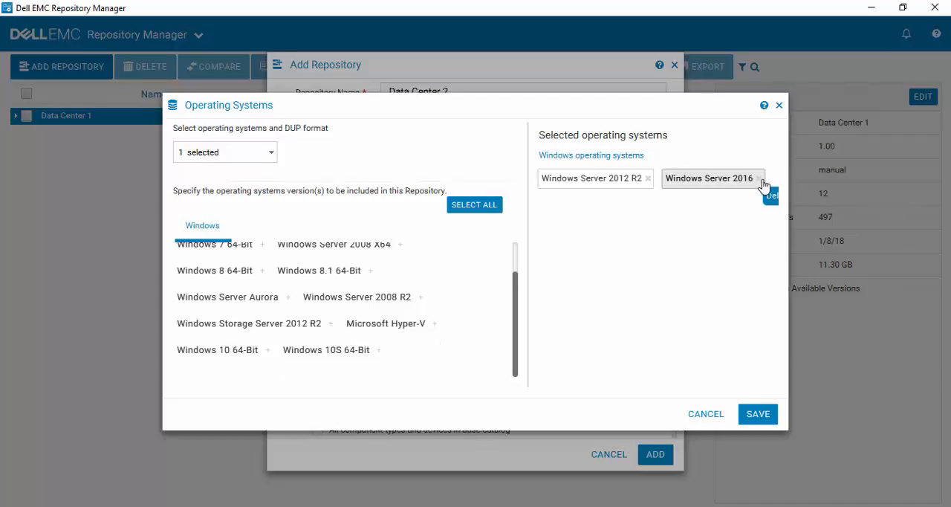
click(754, 179)
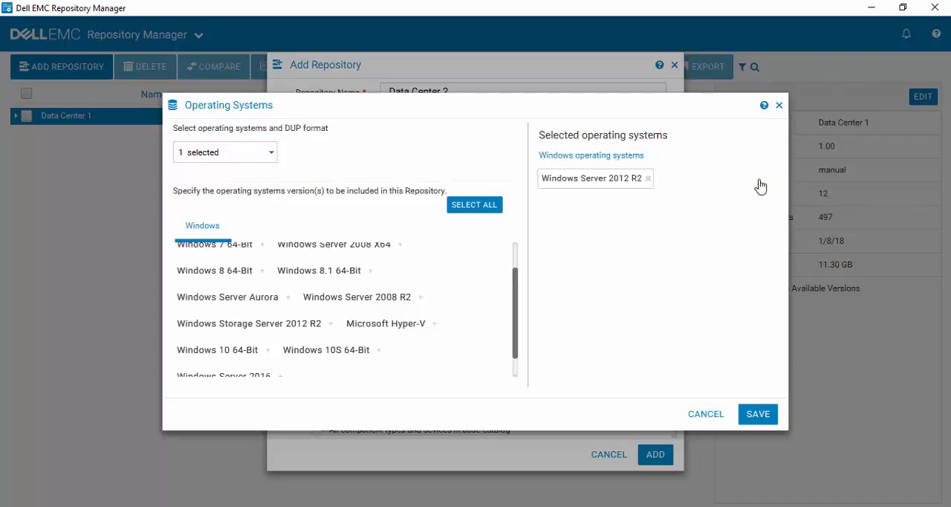
mouse_move(676, 301)
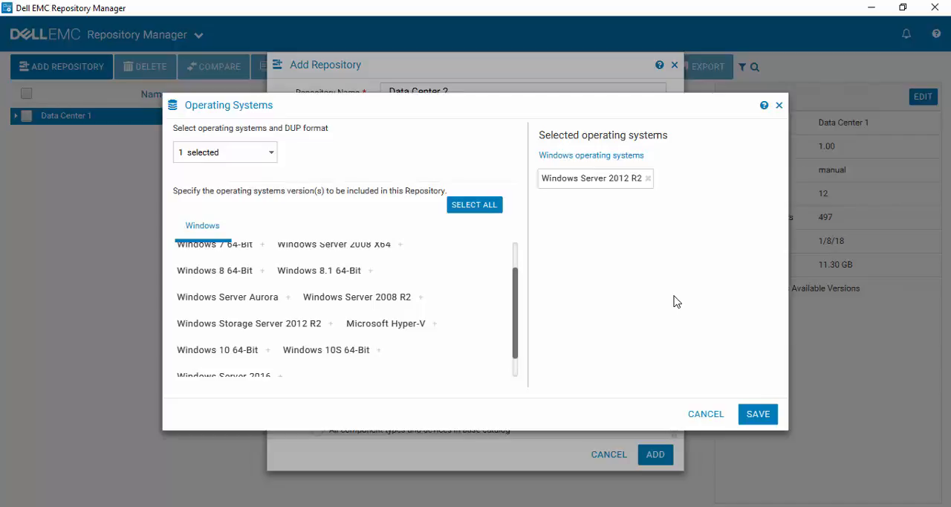
mouse_move(611, 171)
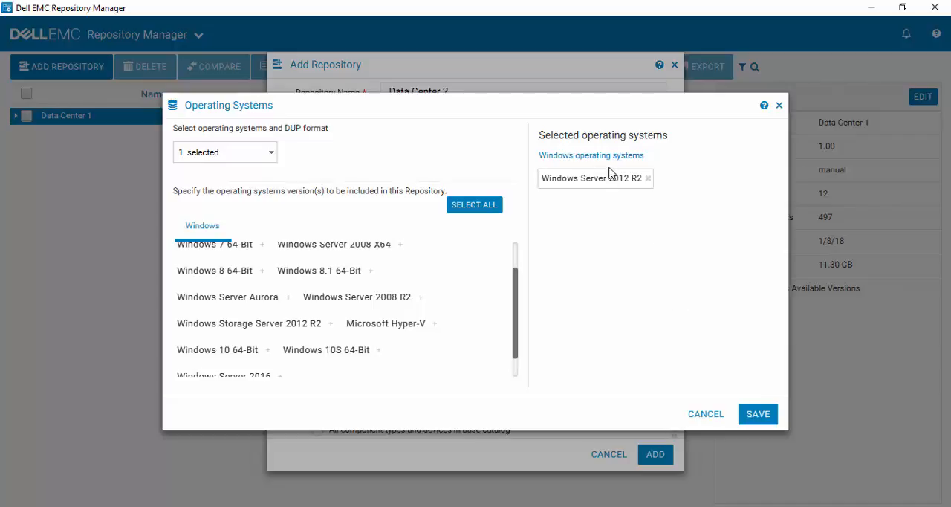
mouse_move(609, 177)
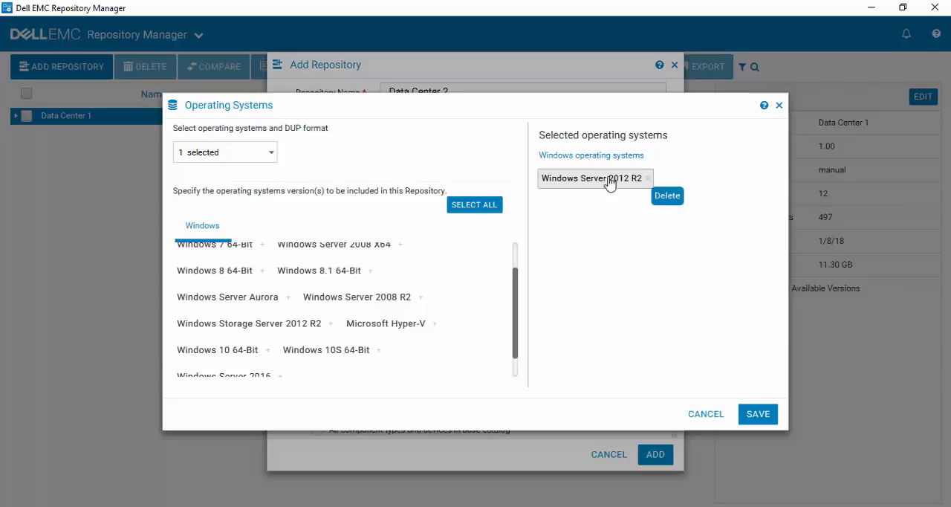
mouse_move(593, 234)
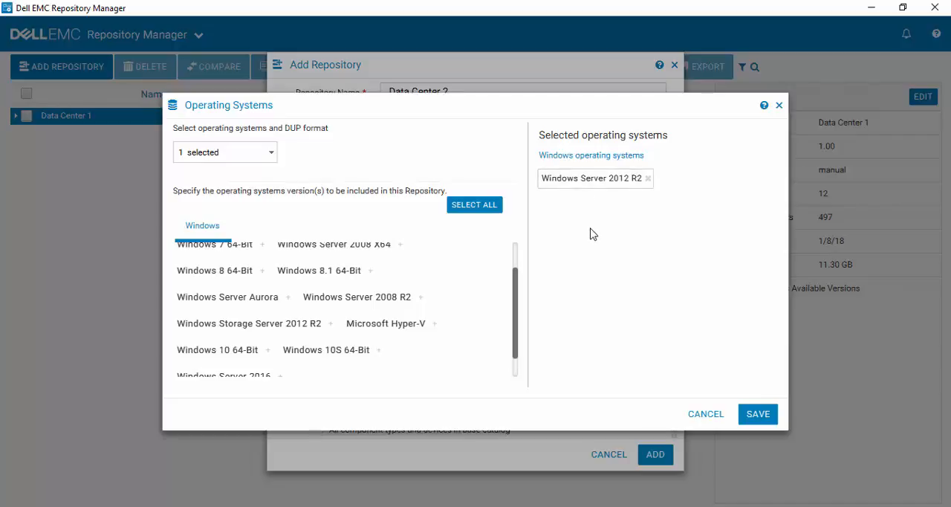
mouse_move(776, 357)
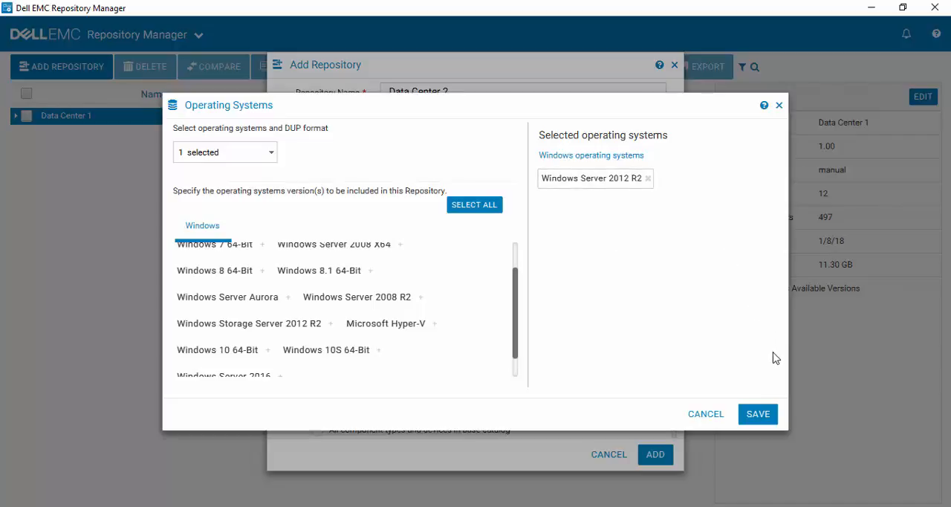
mouse_move(757, 414)
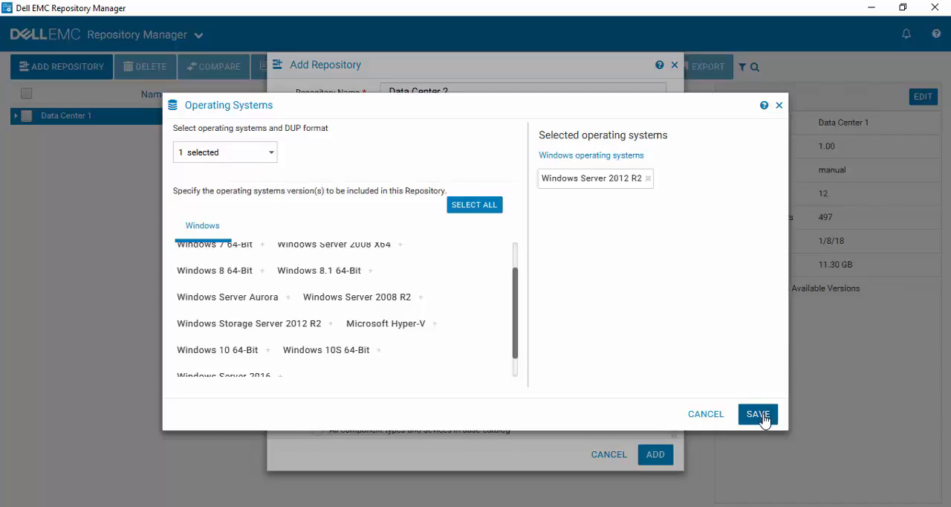
click(757, 414)
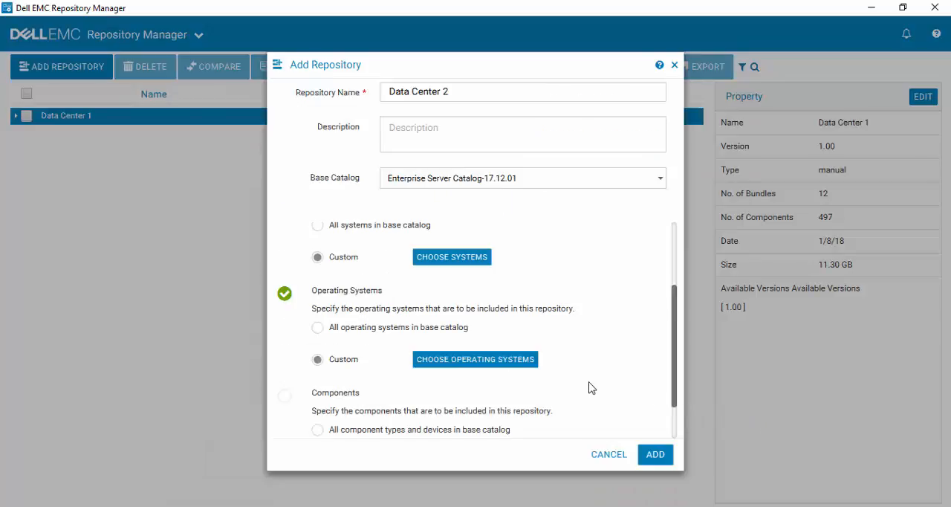
- Switch Data Center 2 to custom components and bring up the component picker
scroll(down, 3)
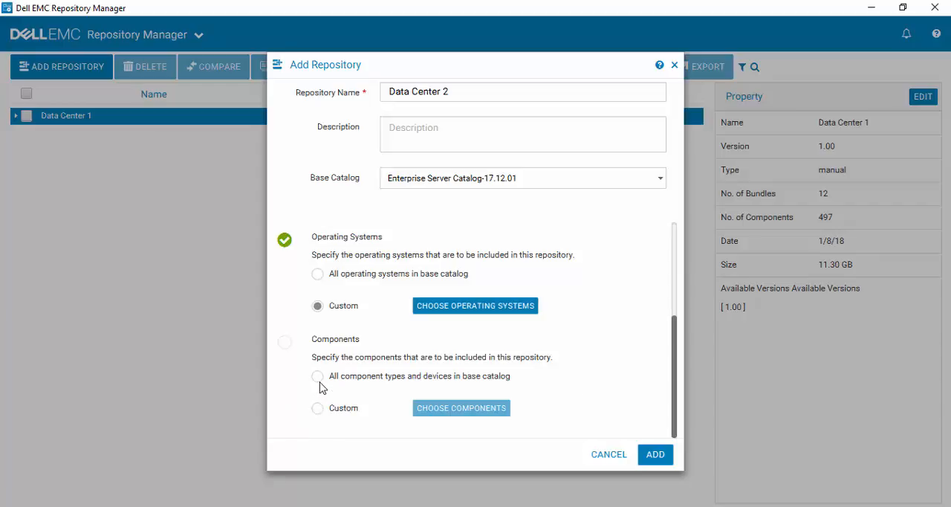
mouse_move(320, 414)
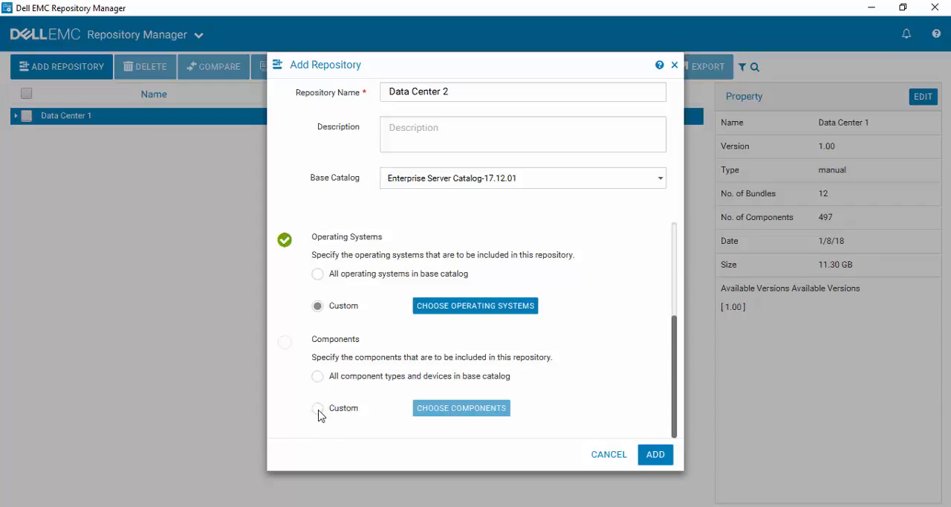
click(318, 408)
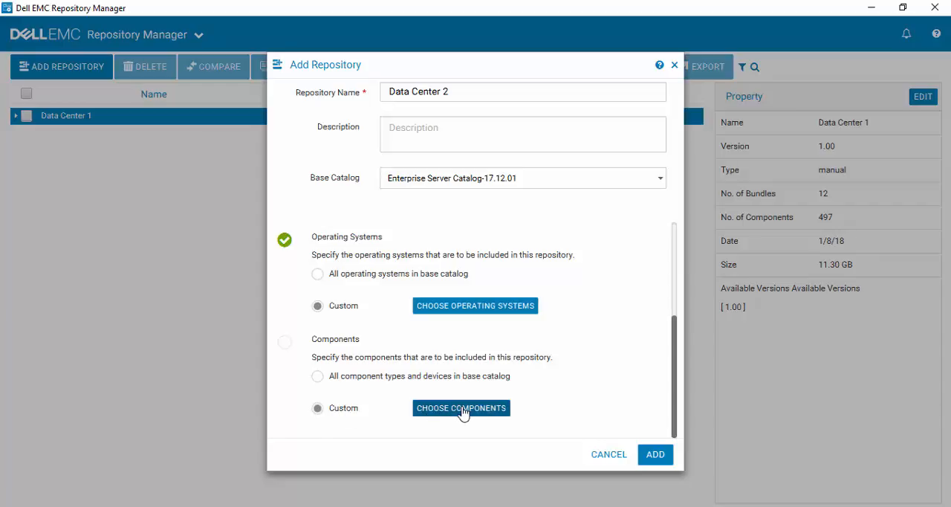
click(461, 408)
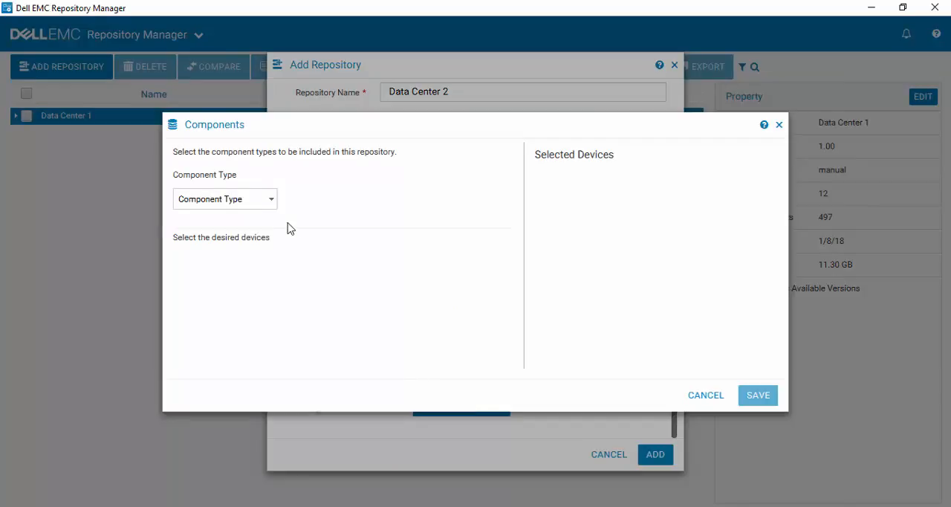
- Check the FIRMWARE, BIOS and DRIVER component types
click(225, 198)
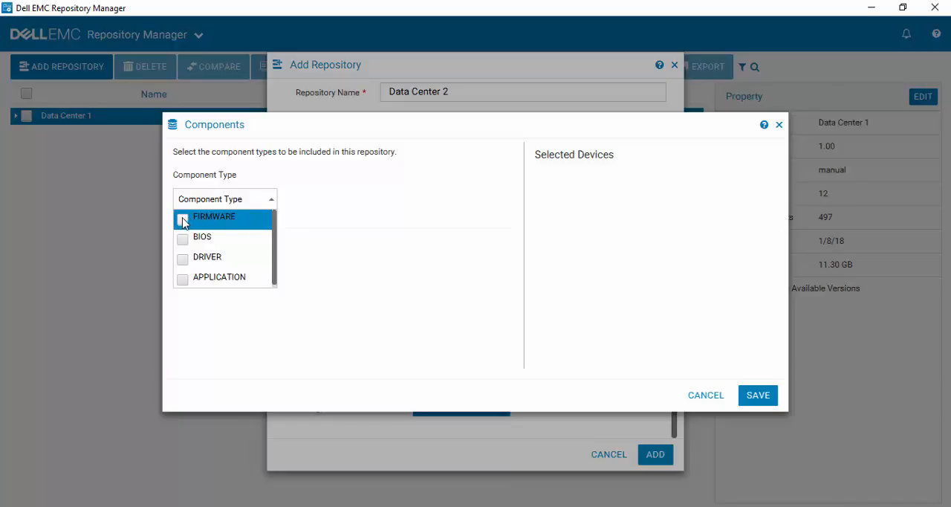
click(182, 217)
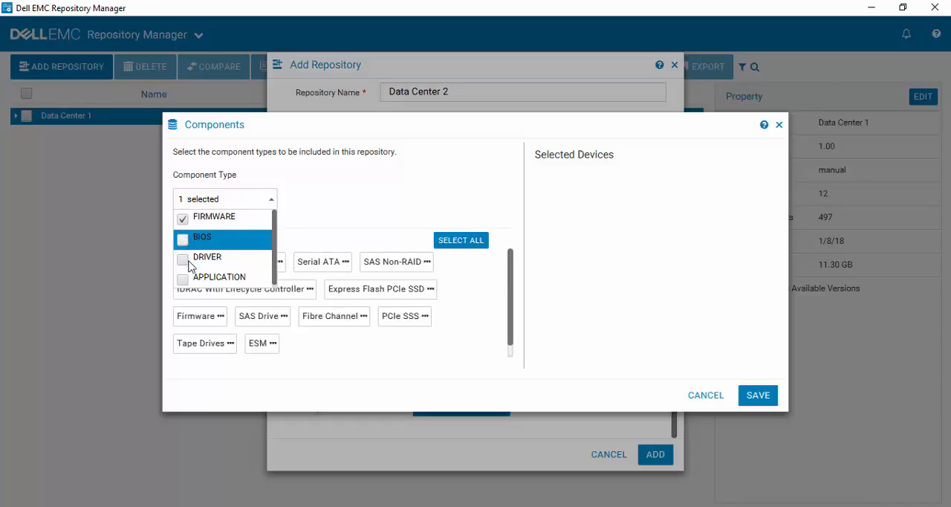
click(183, 239)
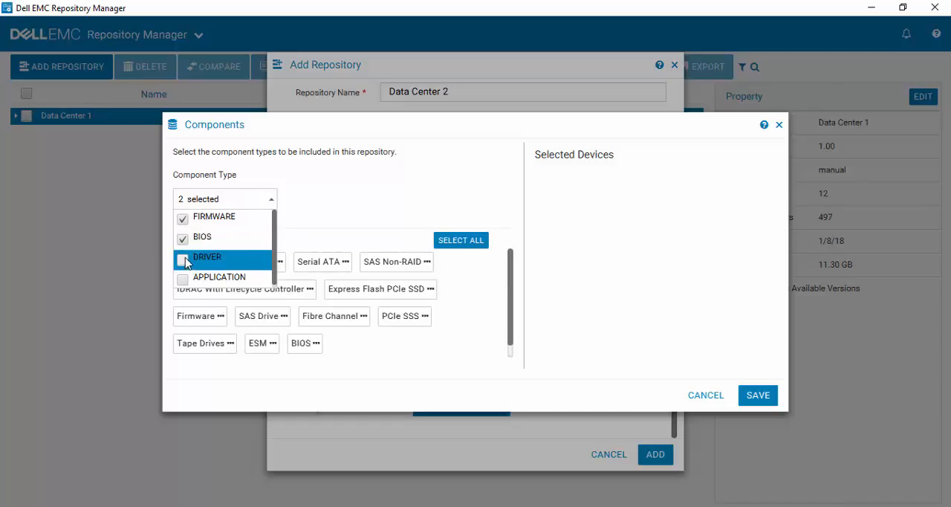
click(182, 259)
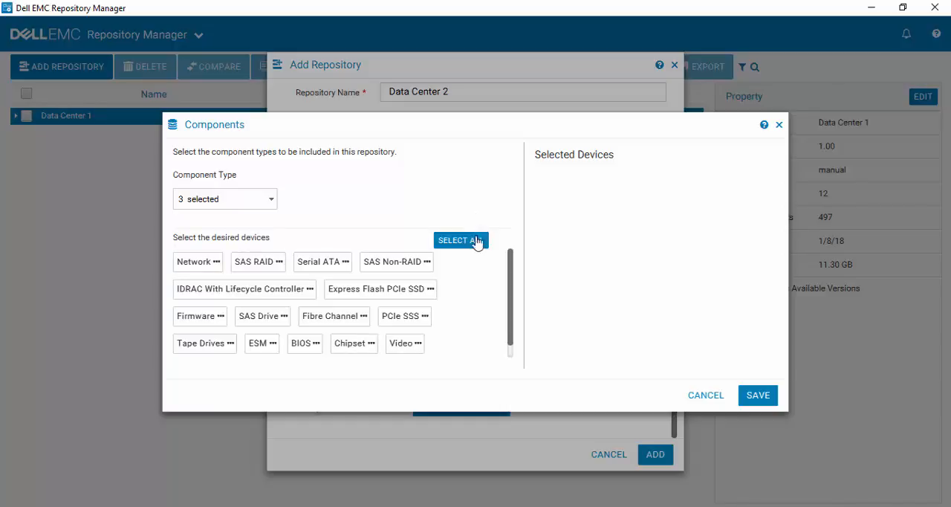
mouse_move(461, 240)
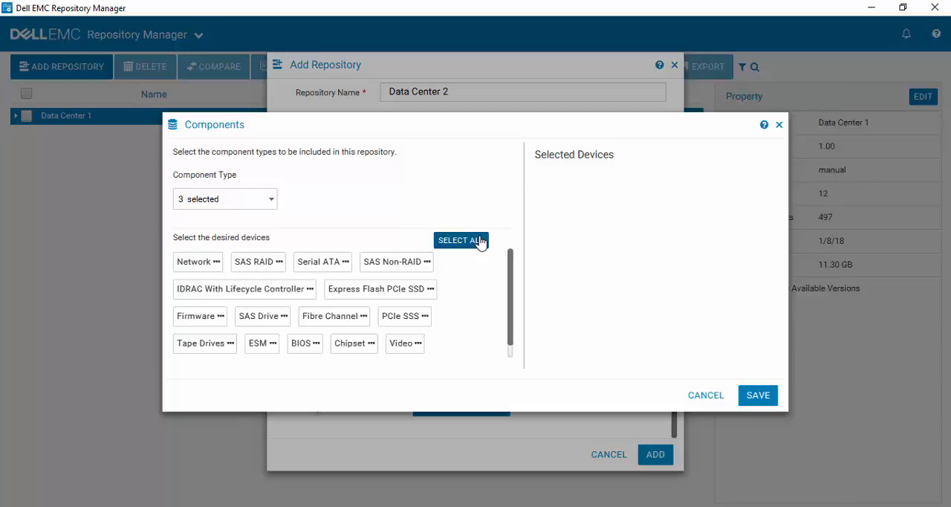
mouse_move(407, 210)
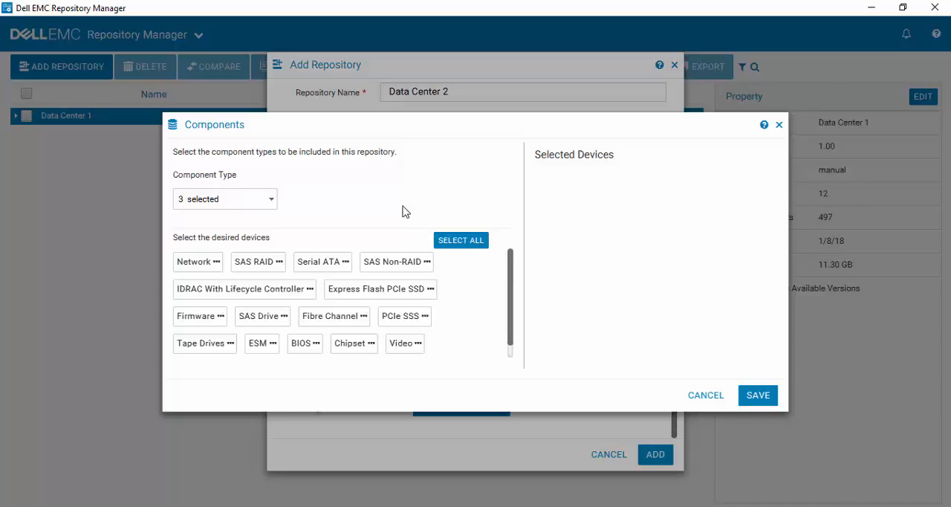
mouse_move(196, 262)
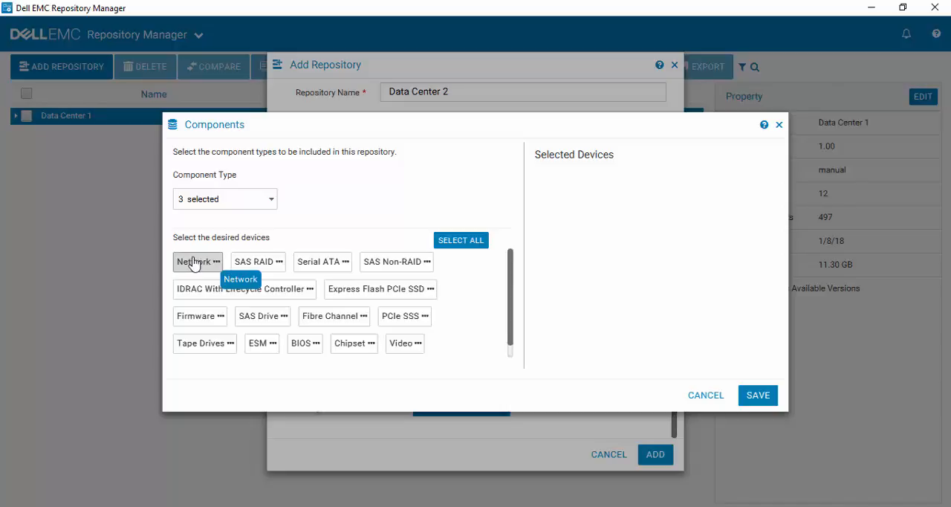
- Select Network, SAS RAID, iDRAC with Lifecycle Controller, BIOS and Chipset devices, then save
click(194, 261)
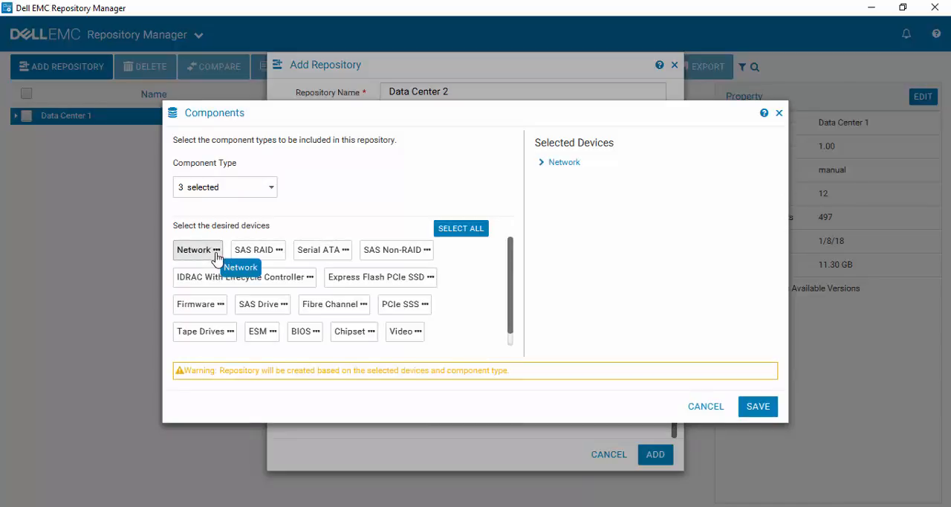
mouse_move(257, 250)
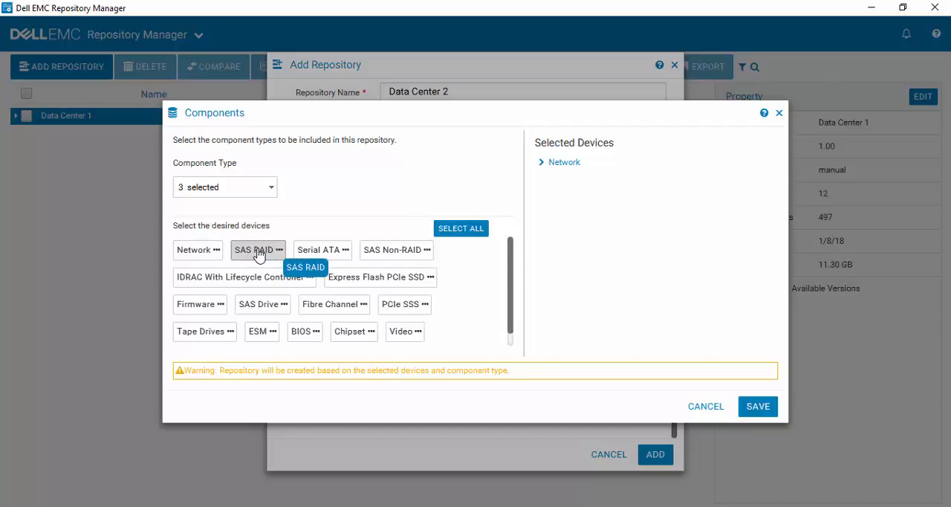
click(254, 249)
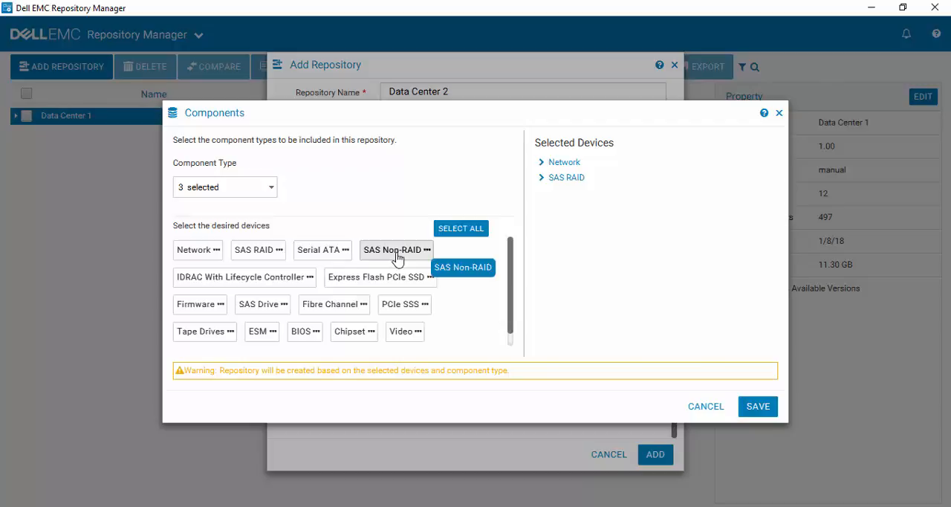
mouse_move(275, 285)
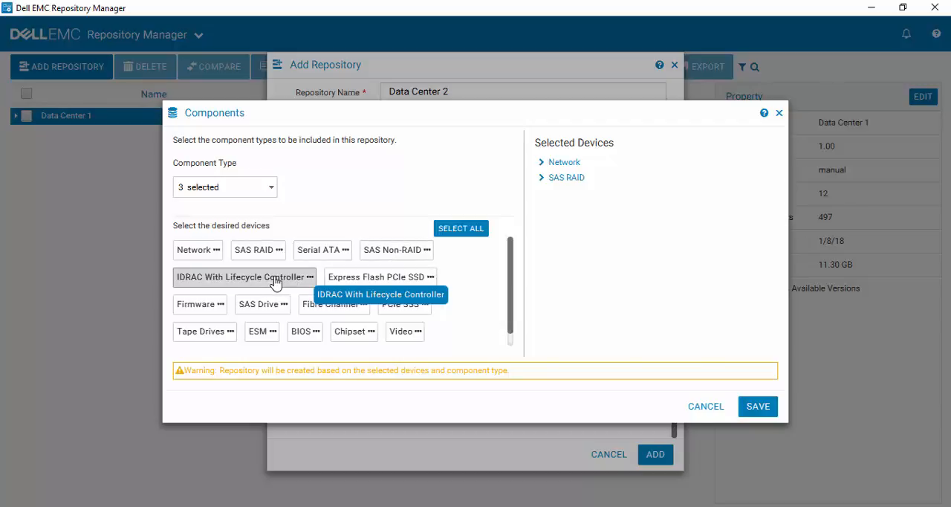
click(242, 276)
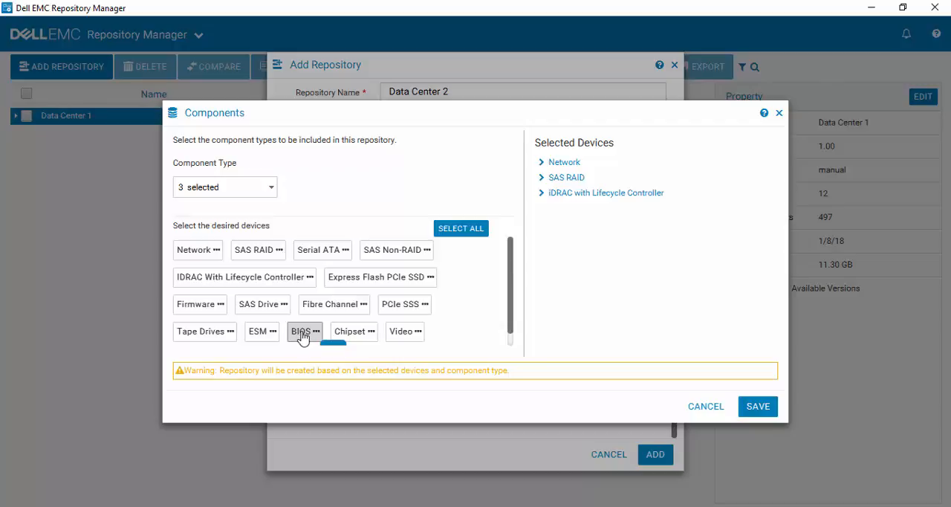
click(300, 331)
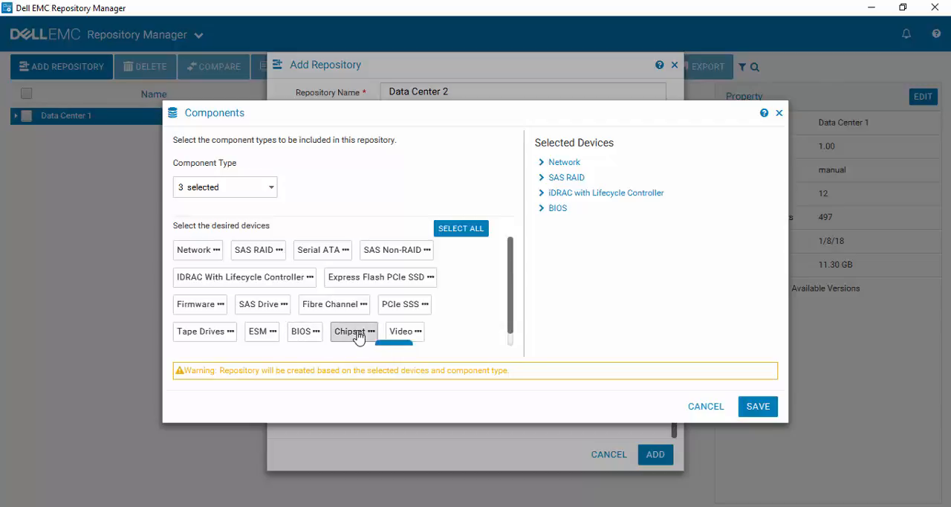
click(349, 331)
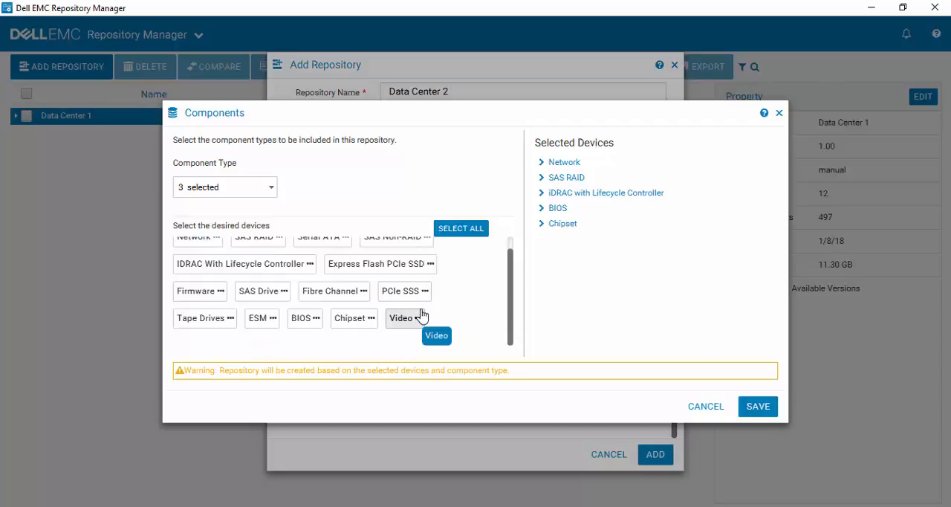
mouse_move(474, 330)
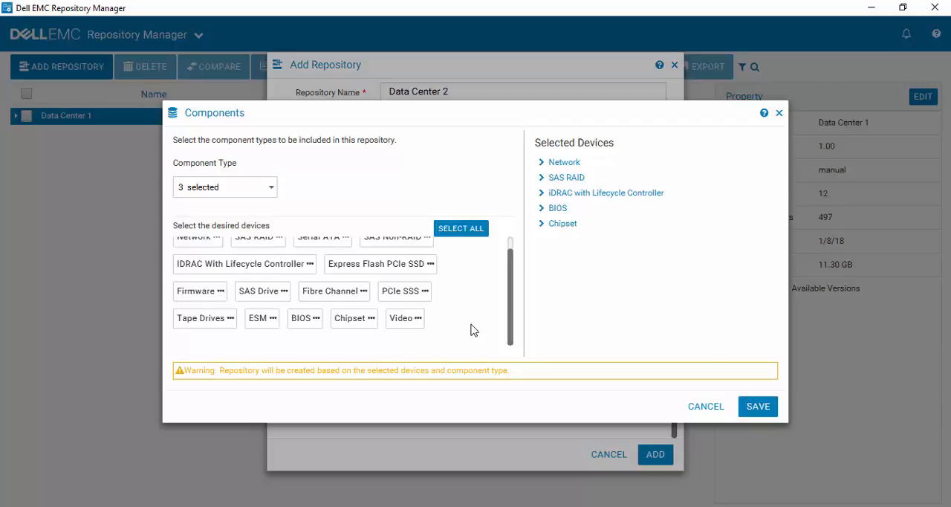
mouse_move(759, 390)
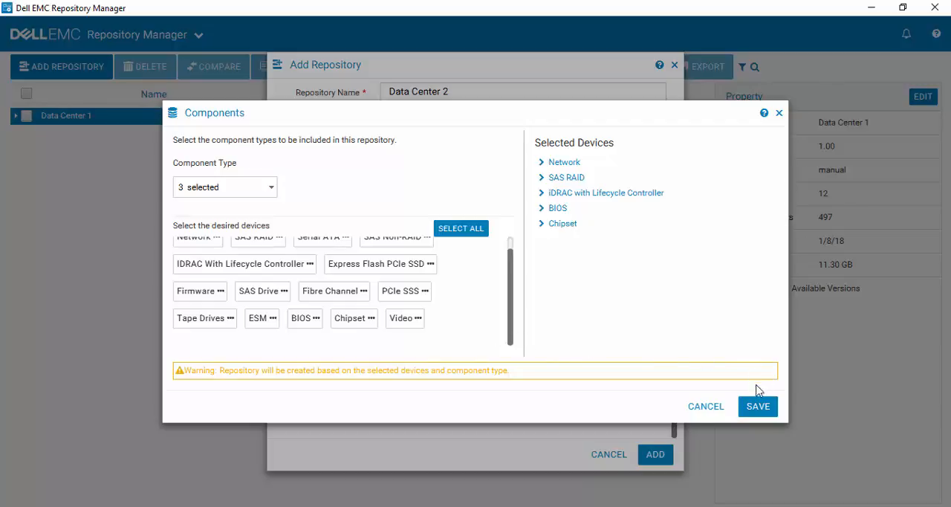
mouse_move(757, 405)
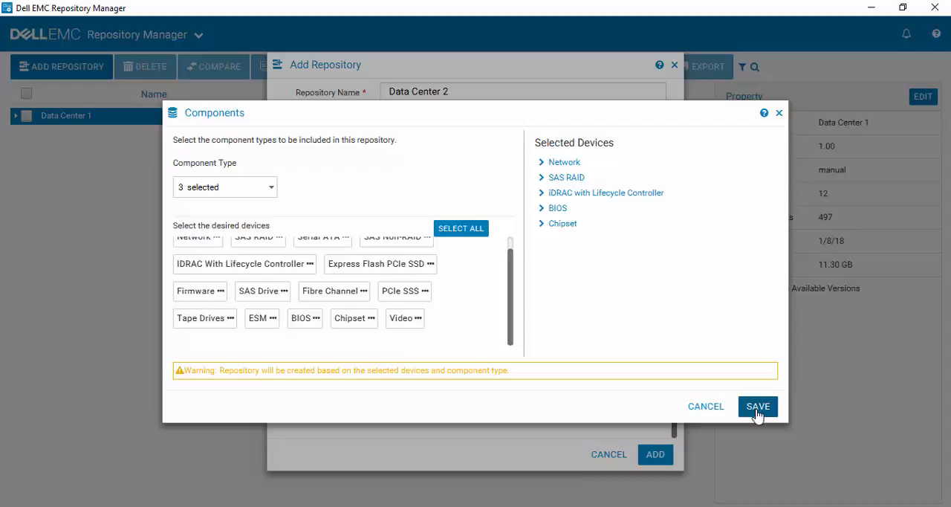
click(757, 405)
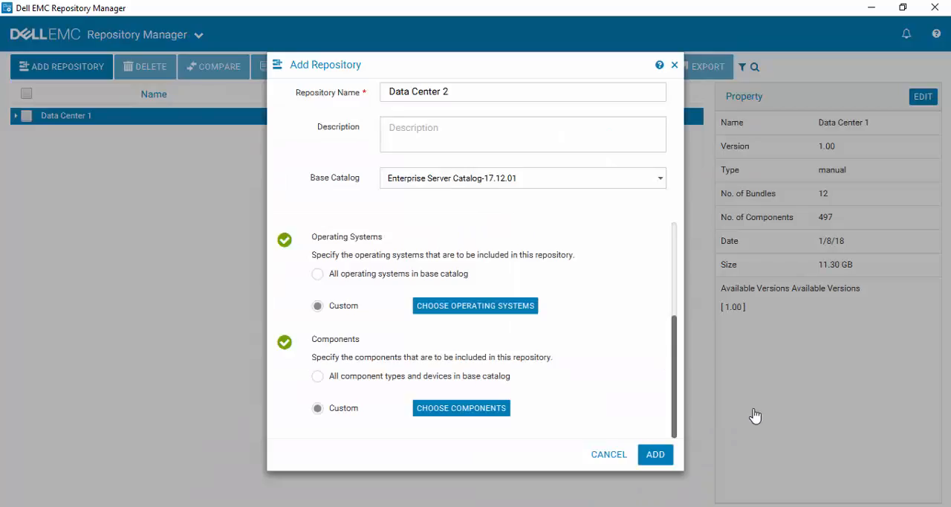
mouse_move(631, 344)
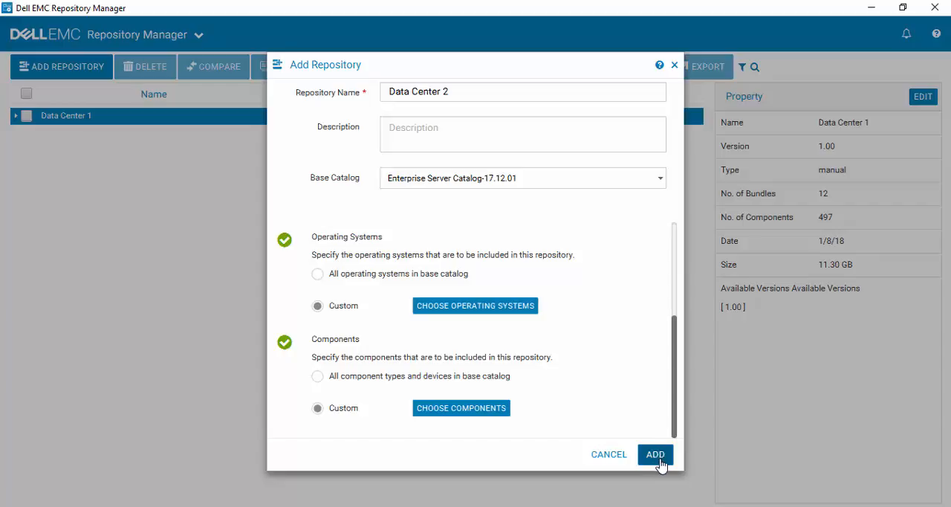
mouse_move(464, 317)
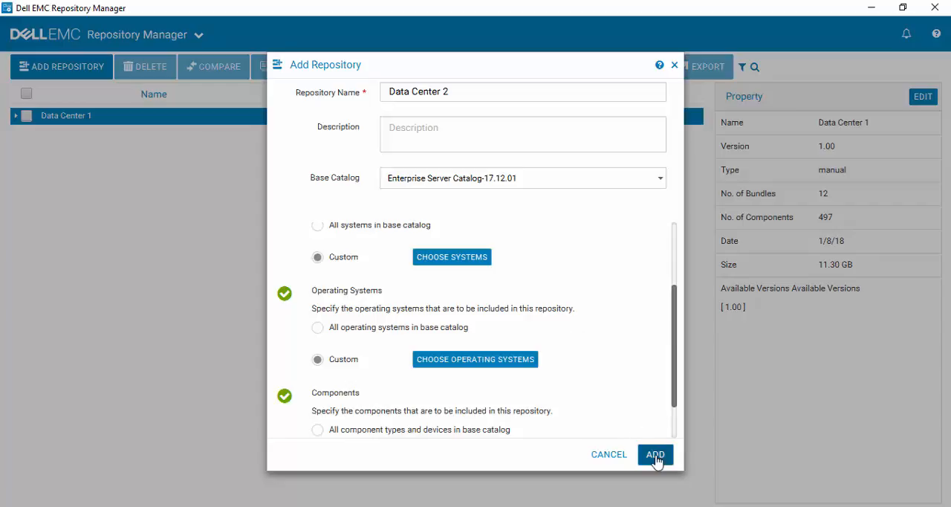
- Add the Data Center 2 repository, listed at version 1.00 and 3.22 GB
click(655, 454)
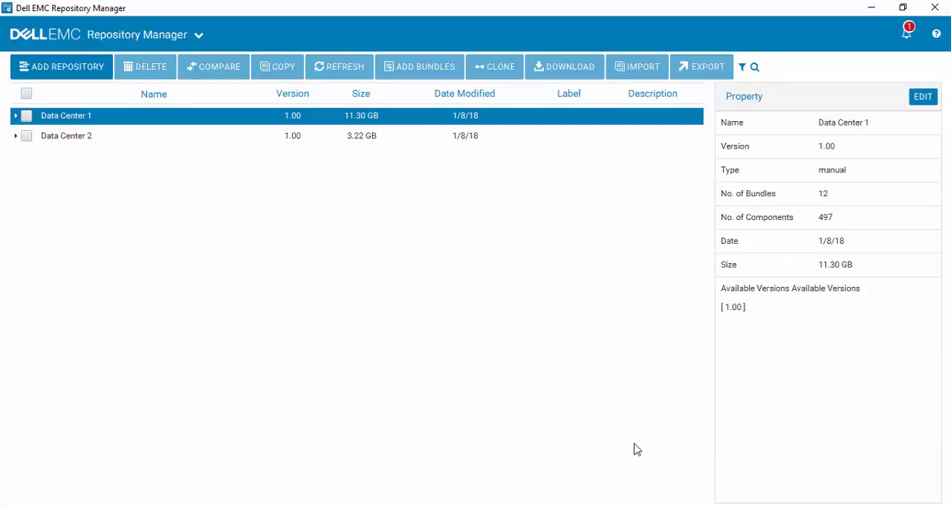
mouse_move(108, 166)
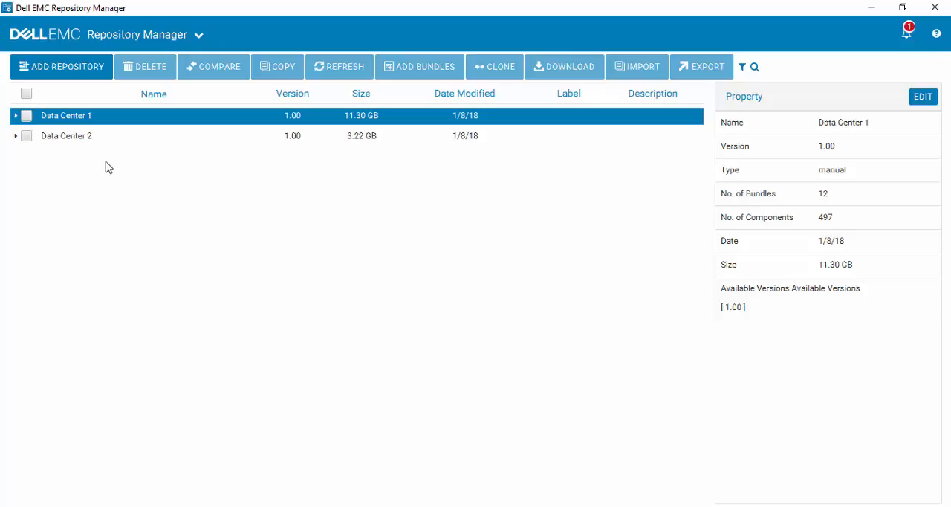
mouse_move(16, 140)
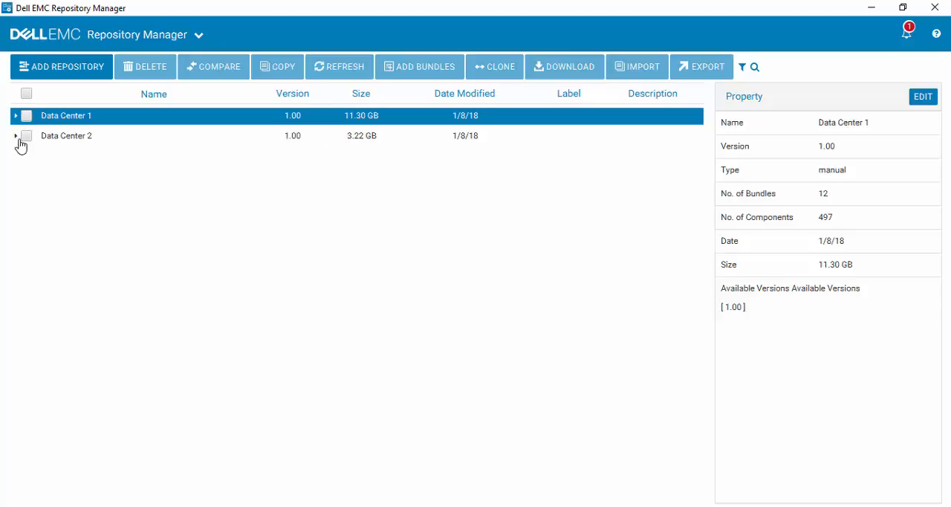
- Expand Data Center 2 to show its R620, R630, R640 and R740xd Windows x64 bundles
click(15, 135)
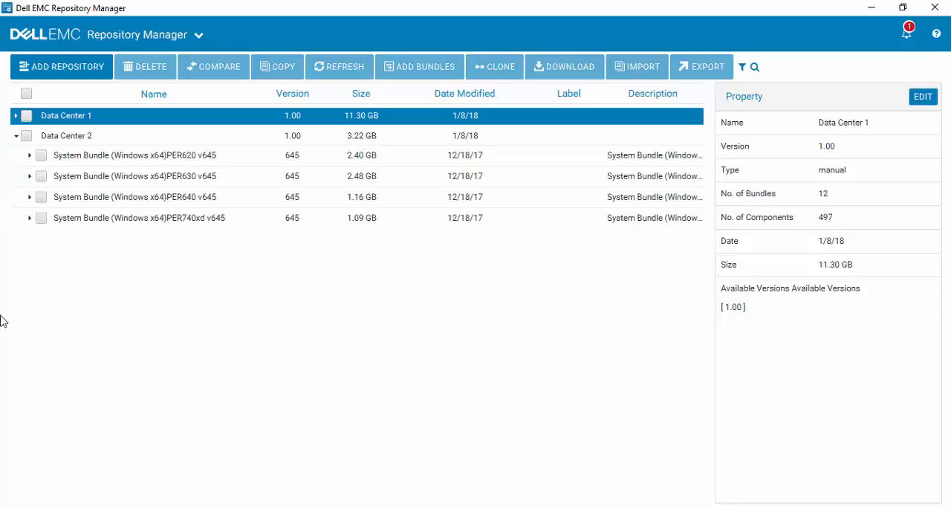
mouse_move(10, 321)
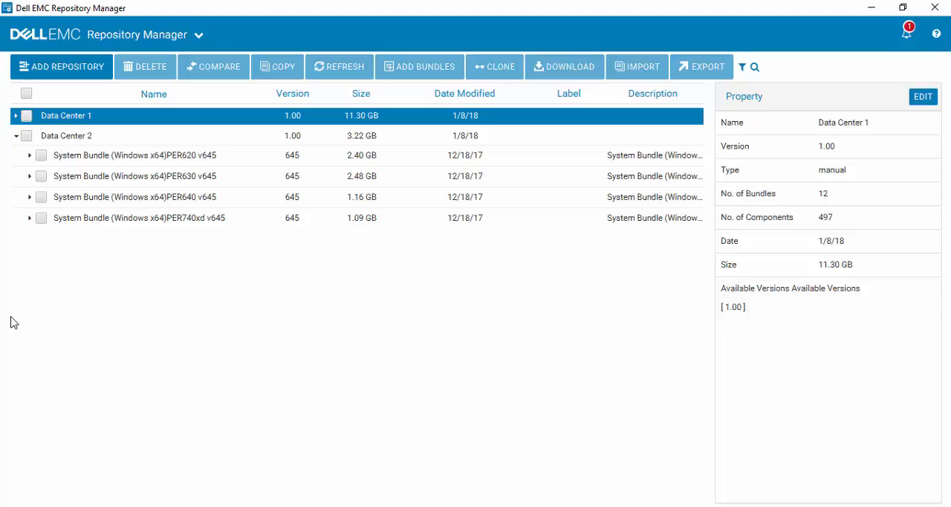
mouse_move(150, 315)
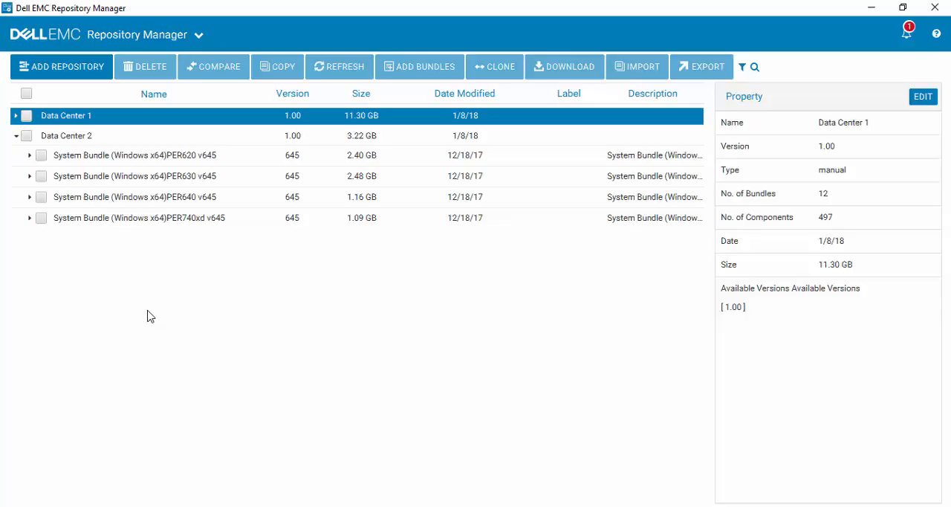